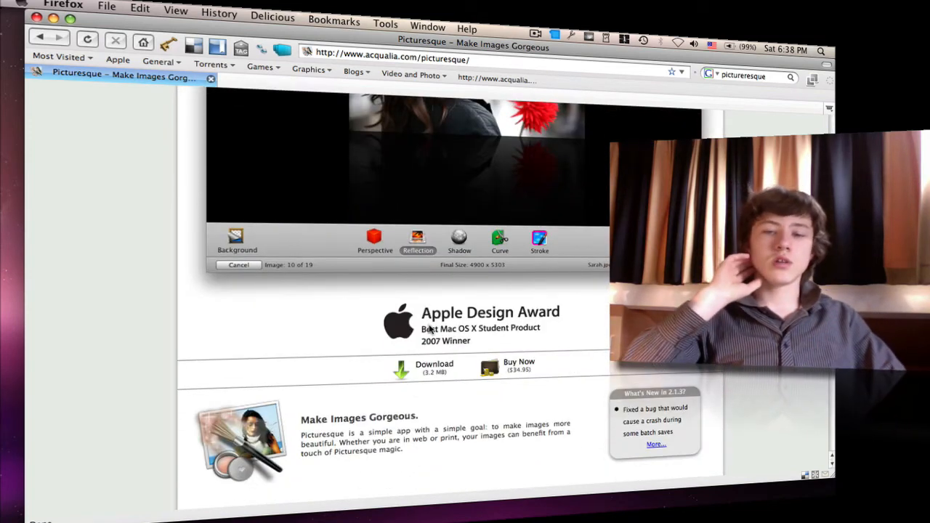
mouse_move(488, 343)
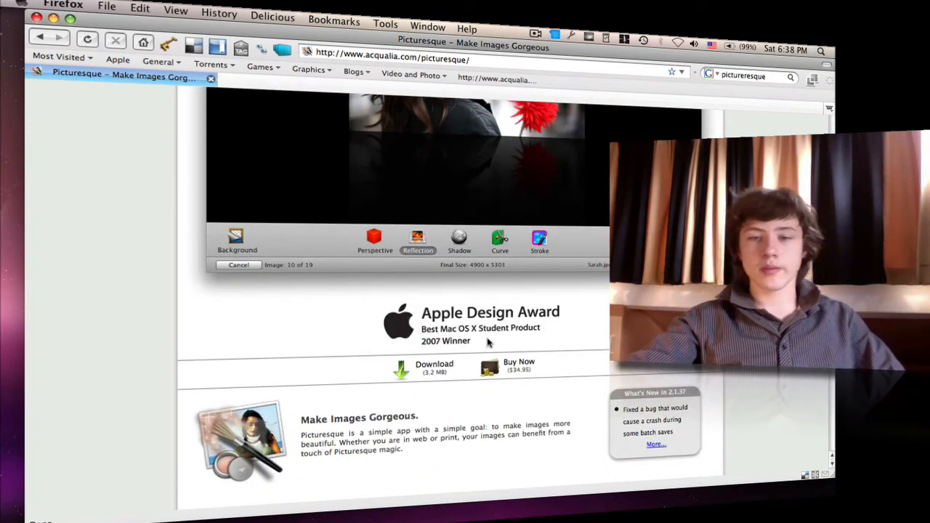
- Close the Firefox window showing the Picturesque page, leaving the desktop
scroll(down, 3)
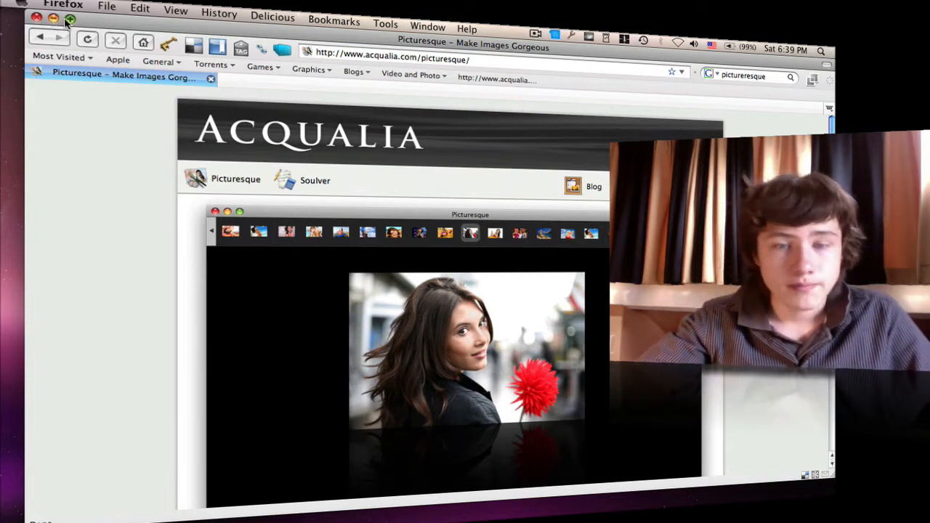
click(53, 17)
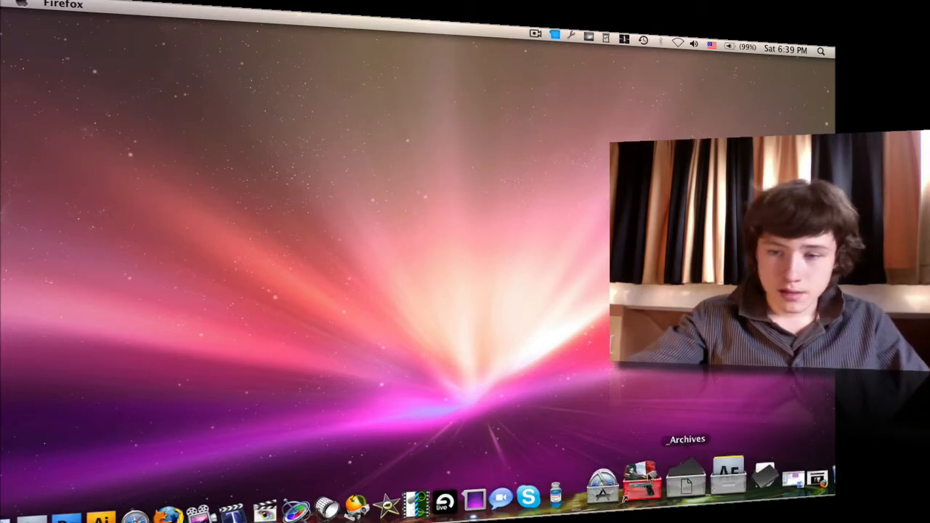
- Launch Picturesque via Spotlight and drop the six AuroraReloaded JPGs into its editor
text(piu)
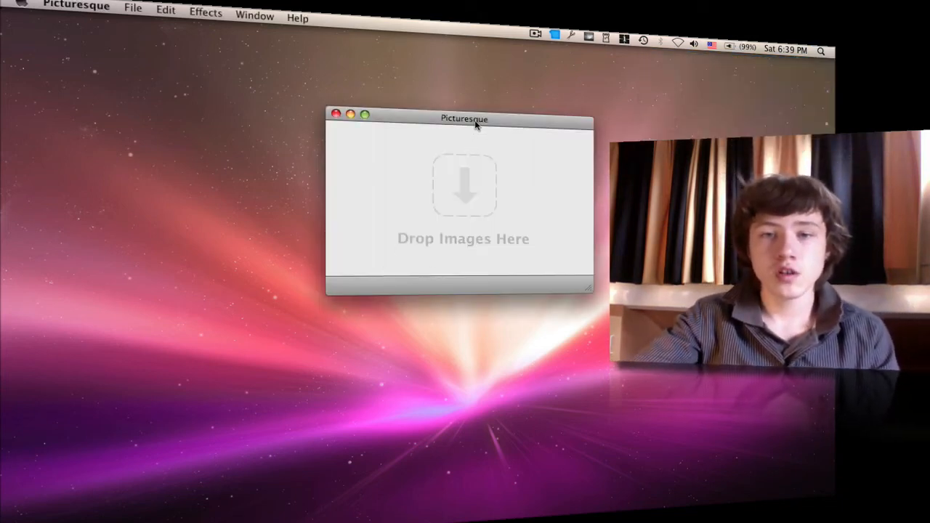
drag(465, 119, 317, 93)
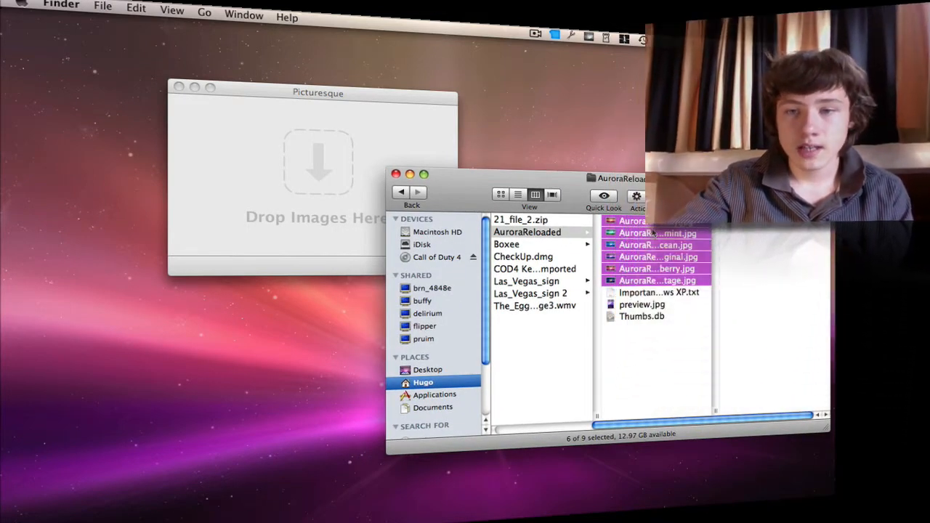
drag(657, 247, 320, 159)
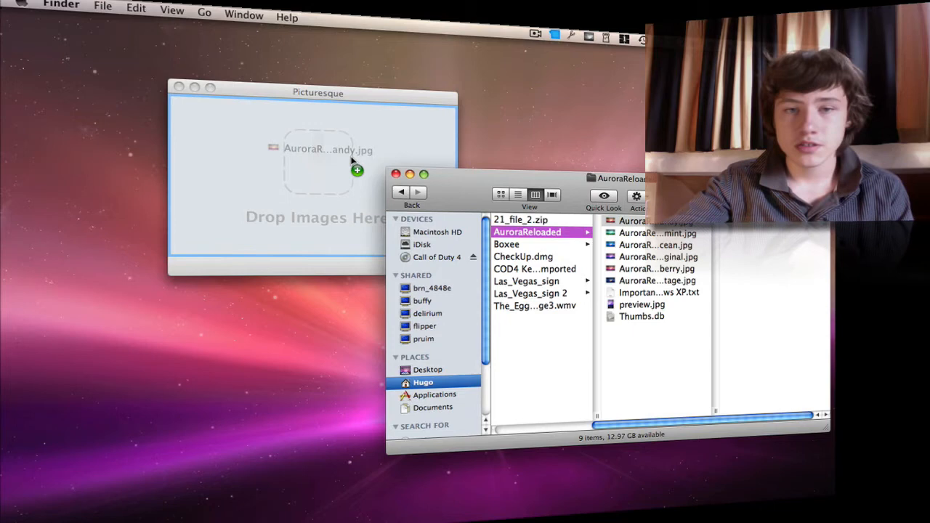
click(657, 221)
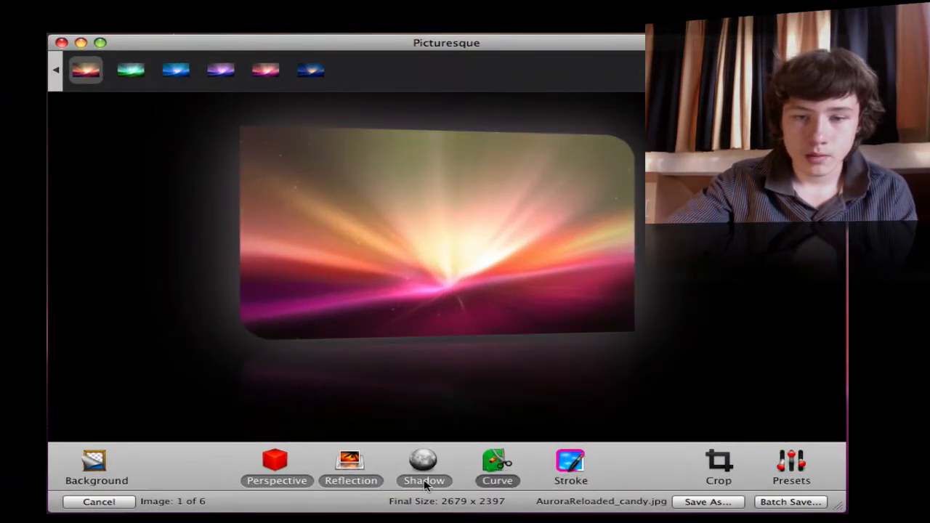
- Turn off the active effects and try white, then grey, as the background colour
click(276, 468)
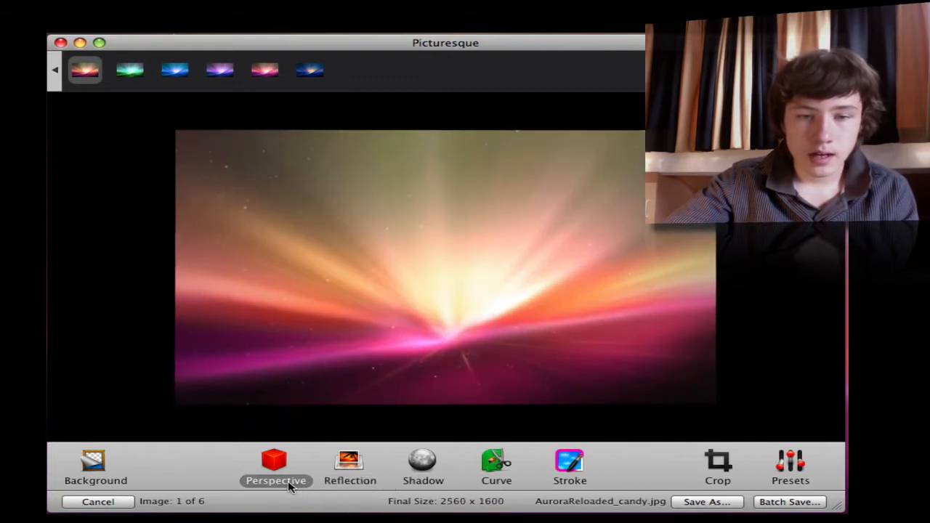
click(70, 425)
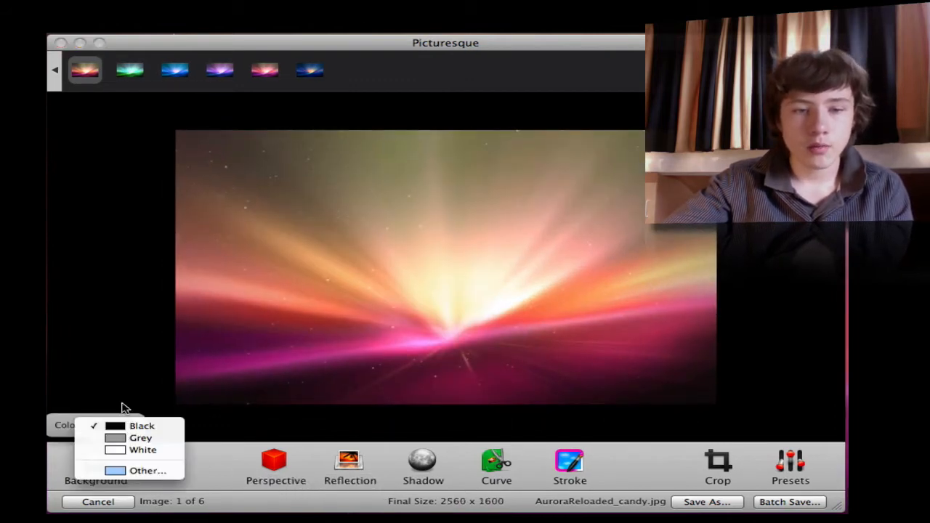
click(143, 450)
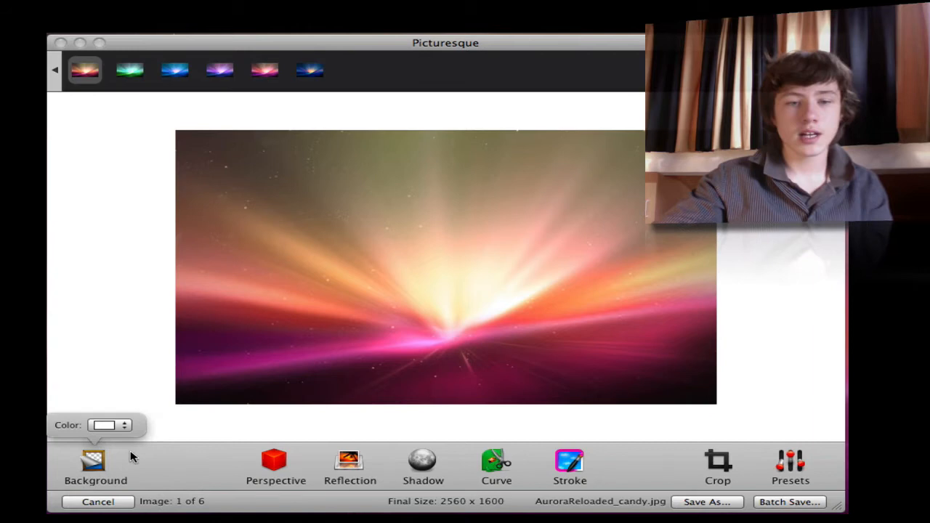
click(109, 424)
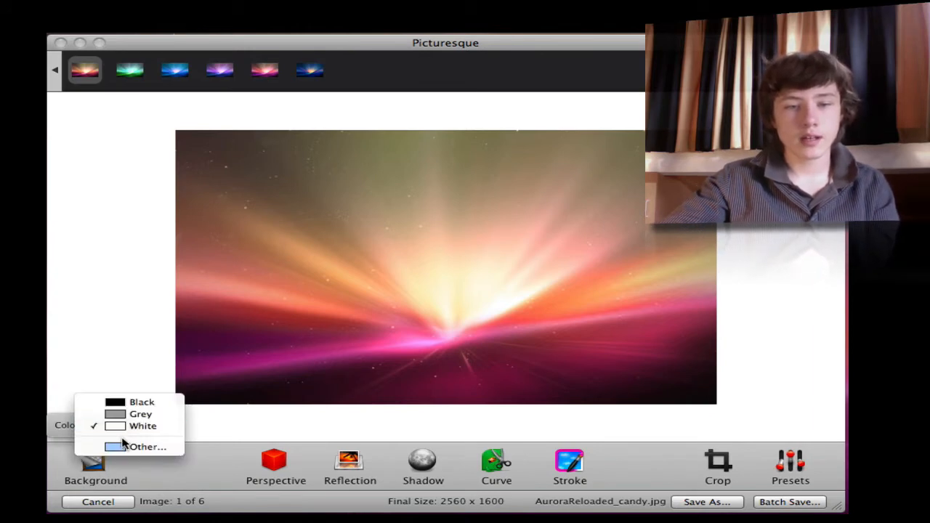
click(142, 426)
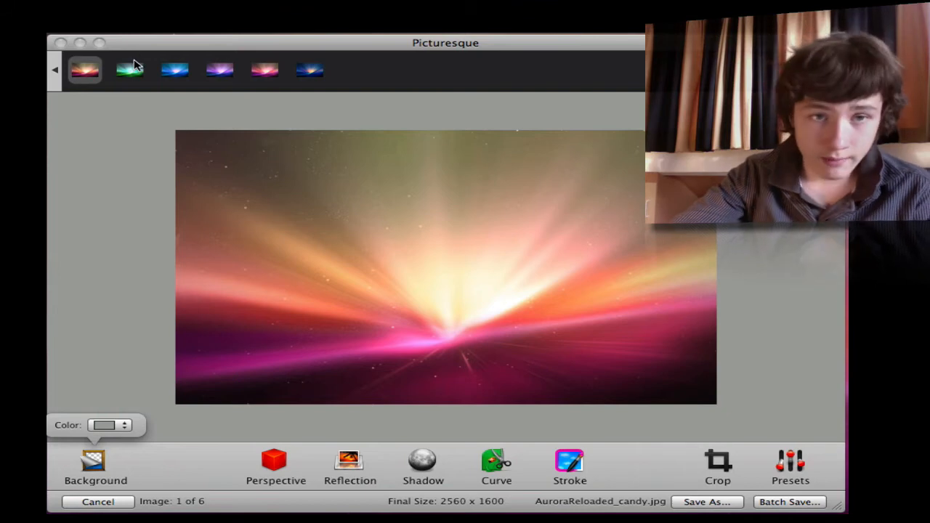
- Browse the aurora thumbnails to the pink fifth wallpaper and set the background to black
click(220, 70)
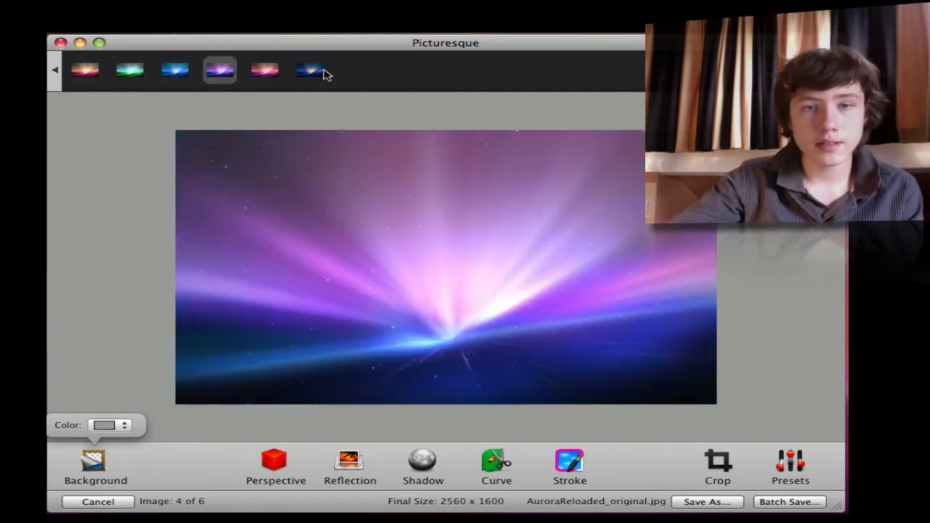
click(310, 70)
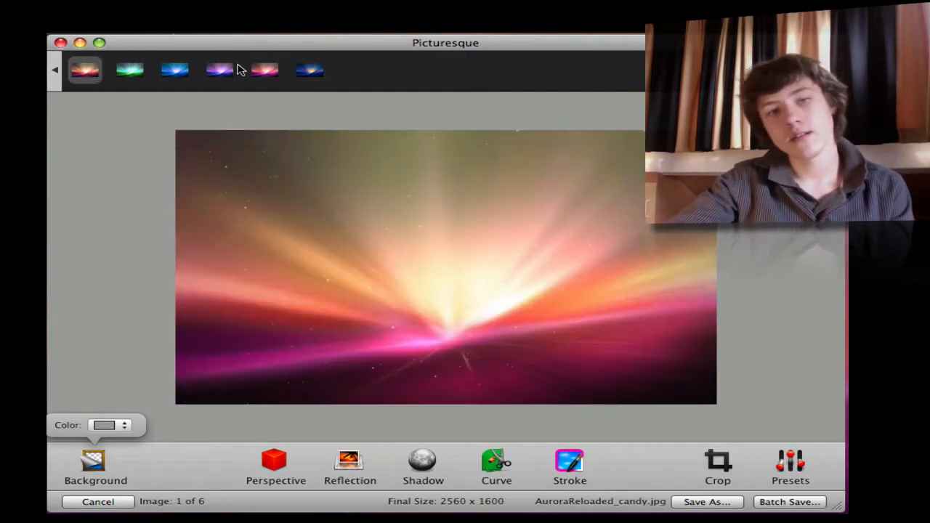
click(265, 70)
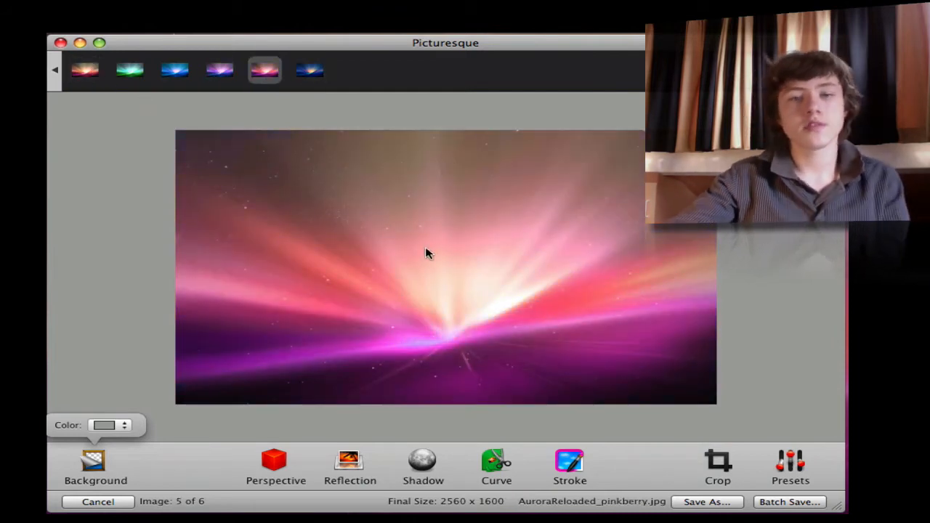
mouse_move(108, 300)
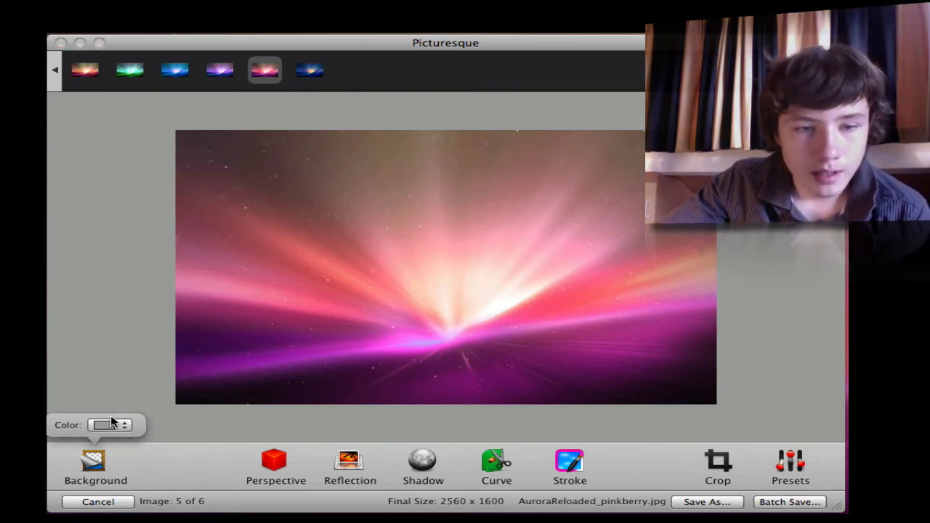
click(109, 425)
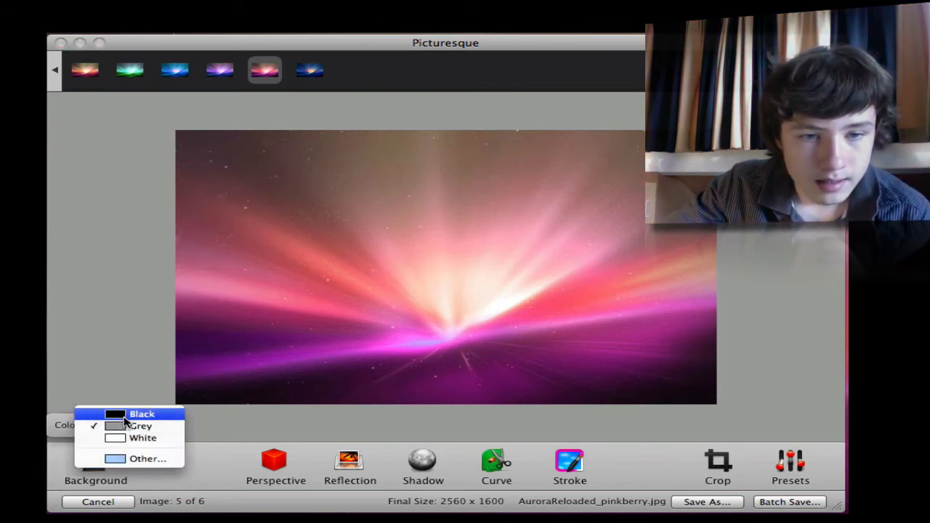
click(143, 414)
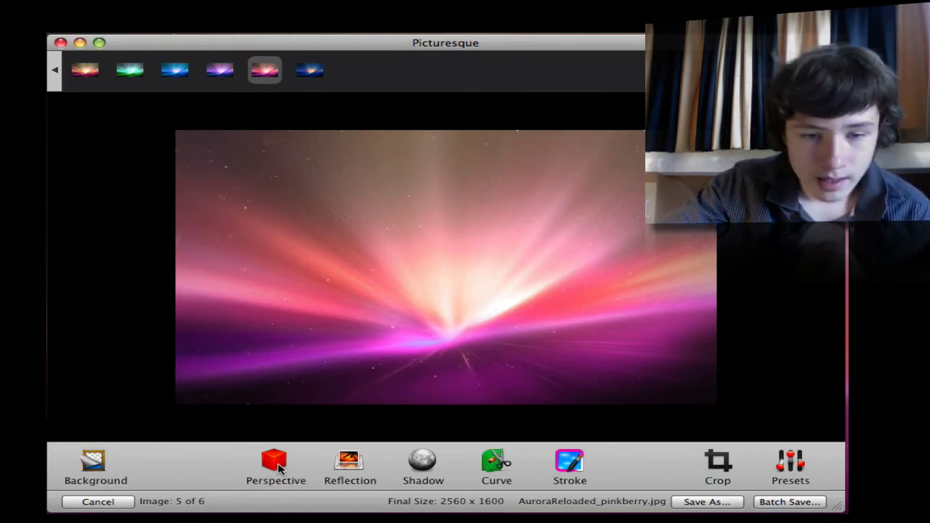
- Toggle the Perspective tilt on and off twice on the pink wallpaper, leaving it flat
click(276, 465)
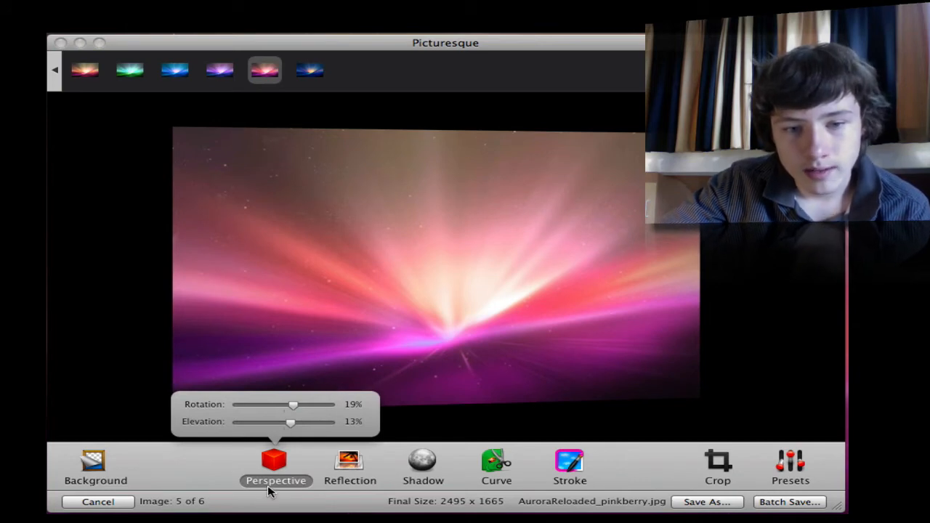
click(276, 468)
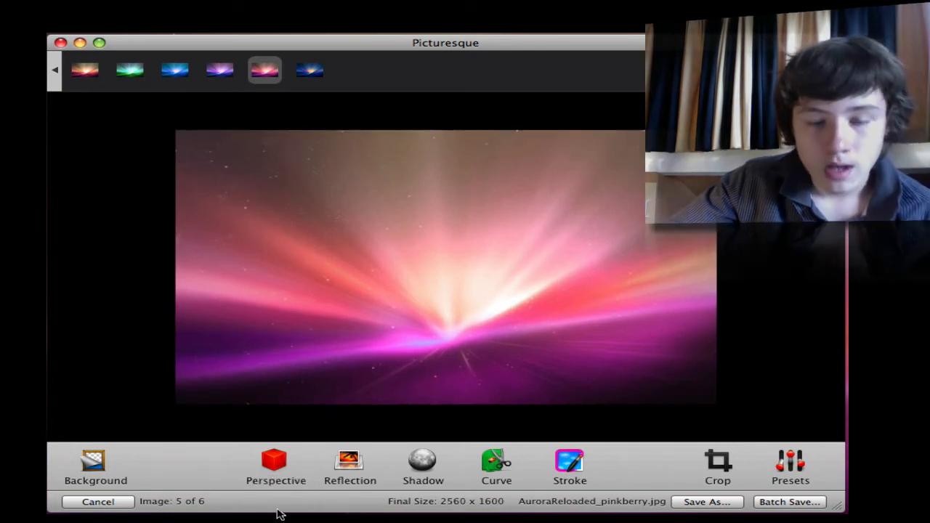
click(277, 468)
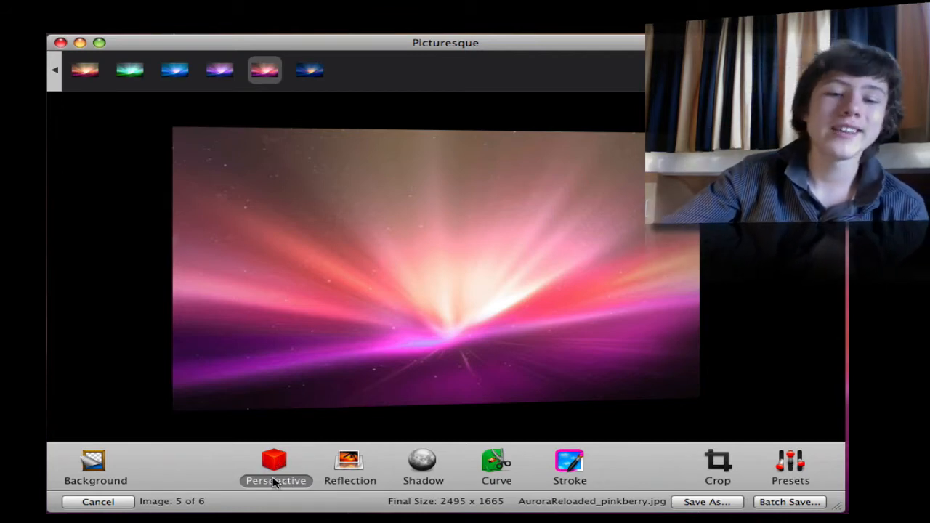
click(275, 465)
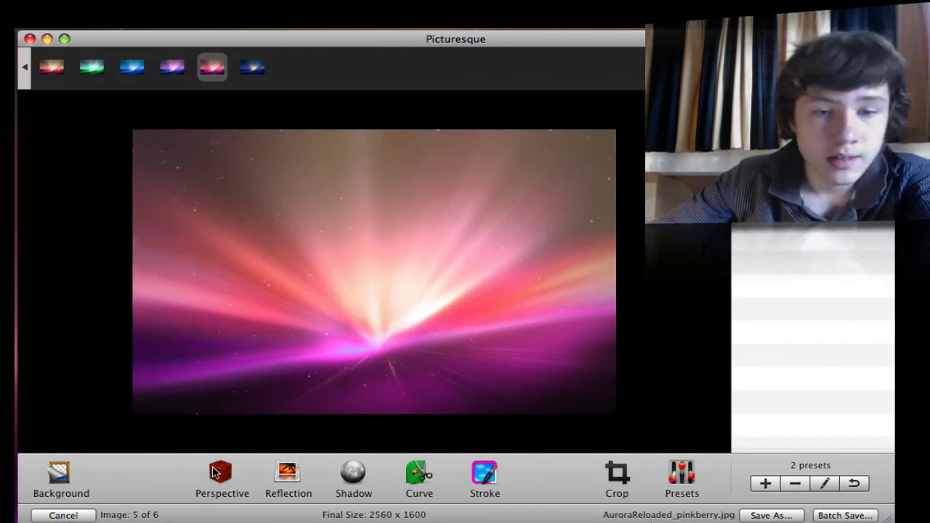
- Enable Perspective at about 4% elevation and add a reflection, adjusting its length
click(221, 477)
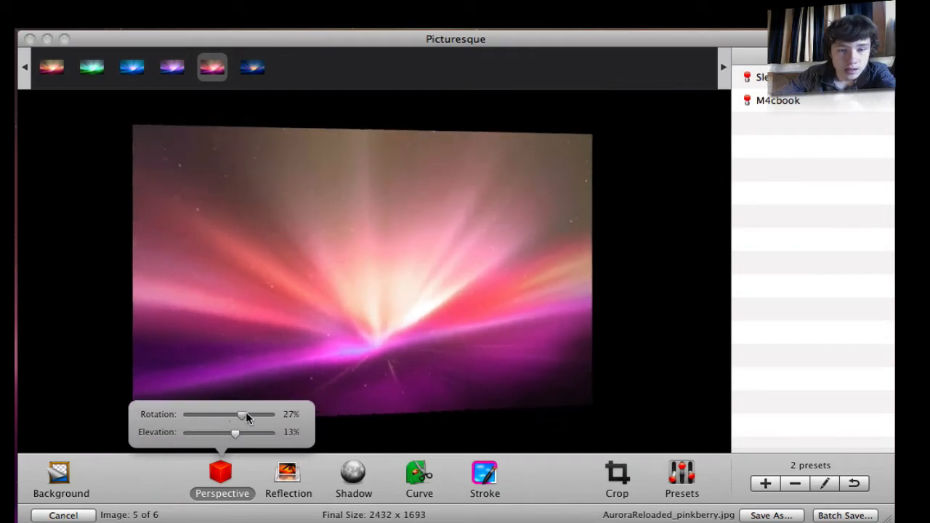
drag(236, 433, 231, 433)
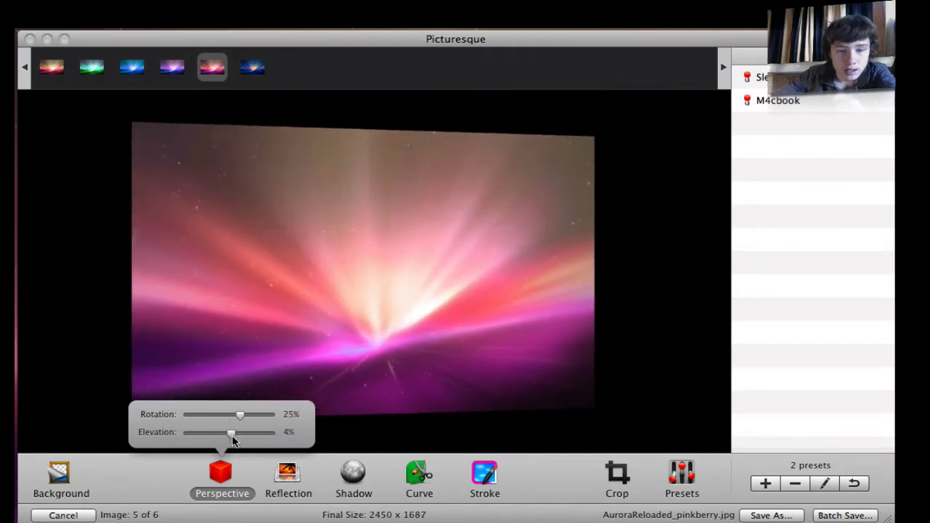
click(287, 480)
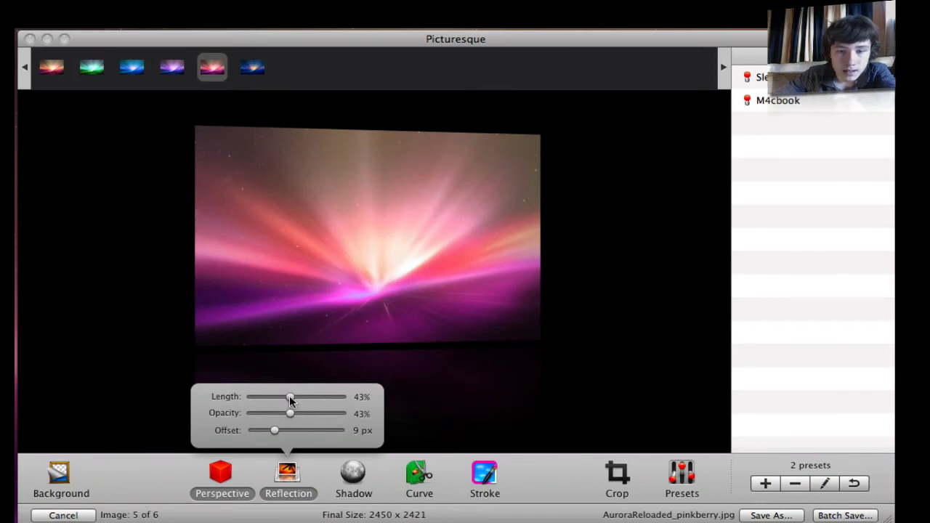
drag(275, 430, 333, 431)
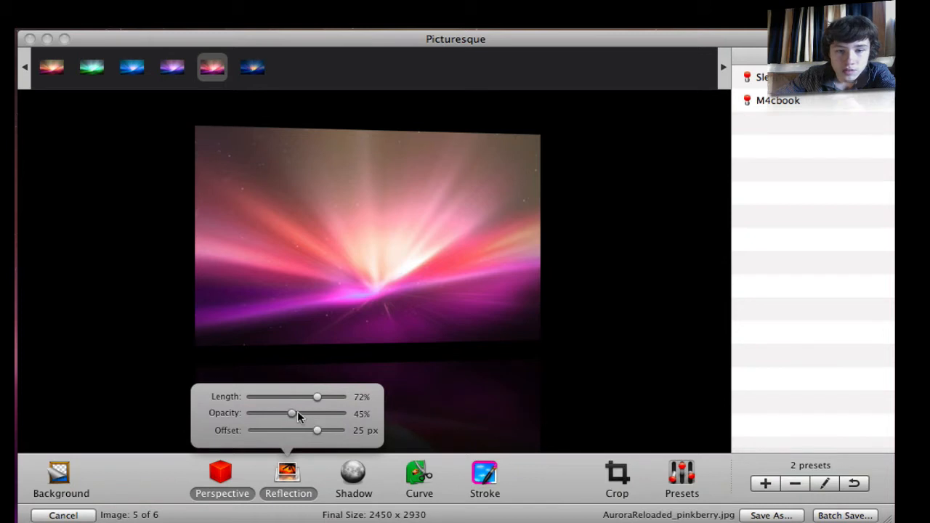
- Raise reflection opacity to 81% and offset to 19 px, then switch the reflection off
drag(291, 413, 326, 413)
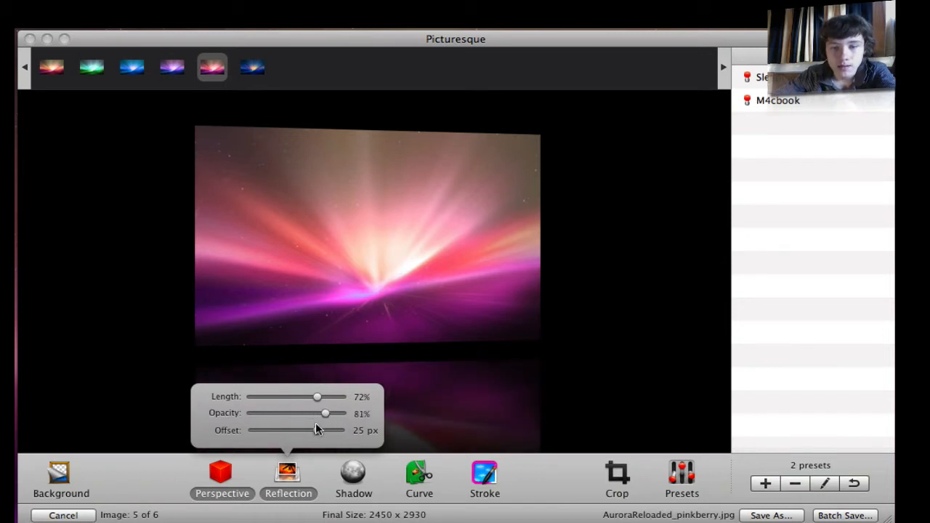
drag(317, 430, 300, 430)
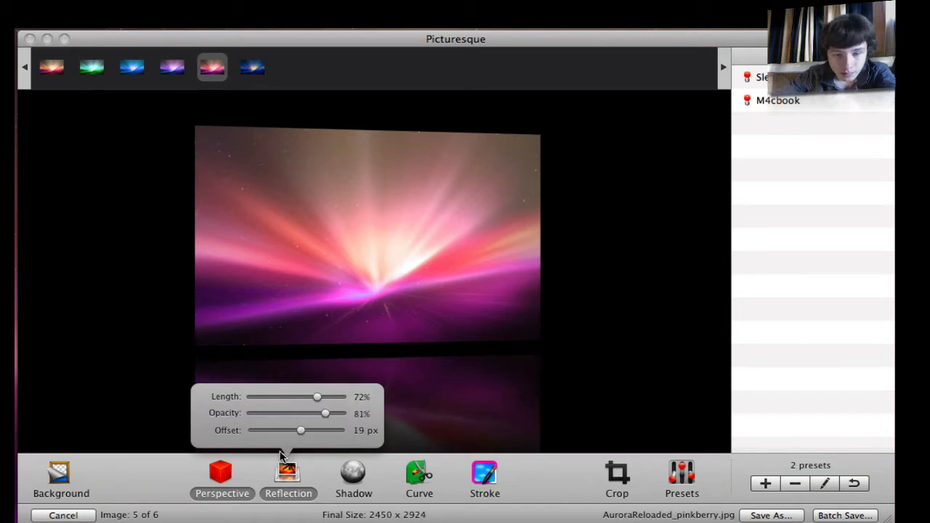
click(221, 480)
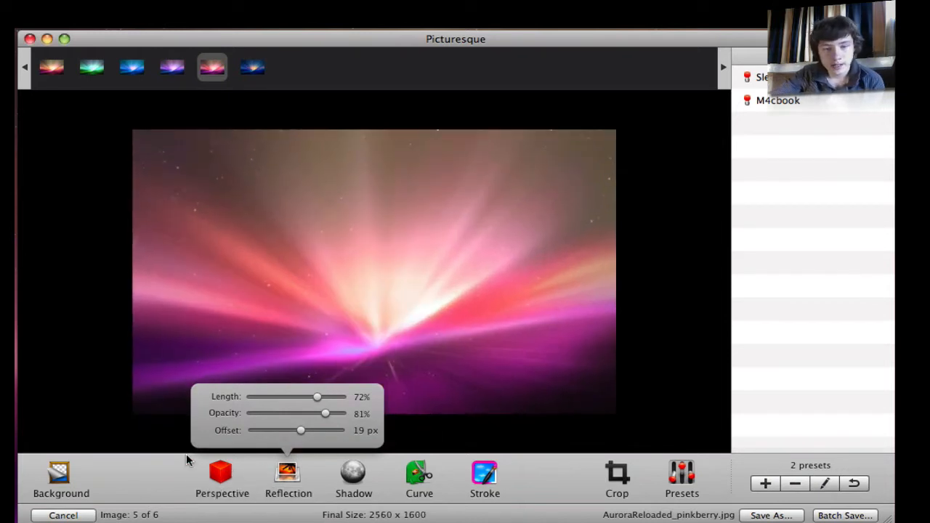
- Try the shadow on a white background at full then ~71% opacity, reverting to black
click(355, 477)
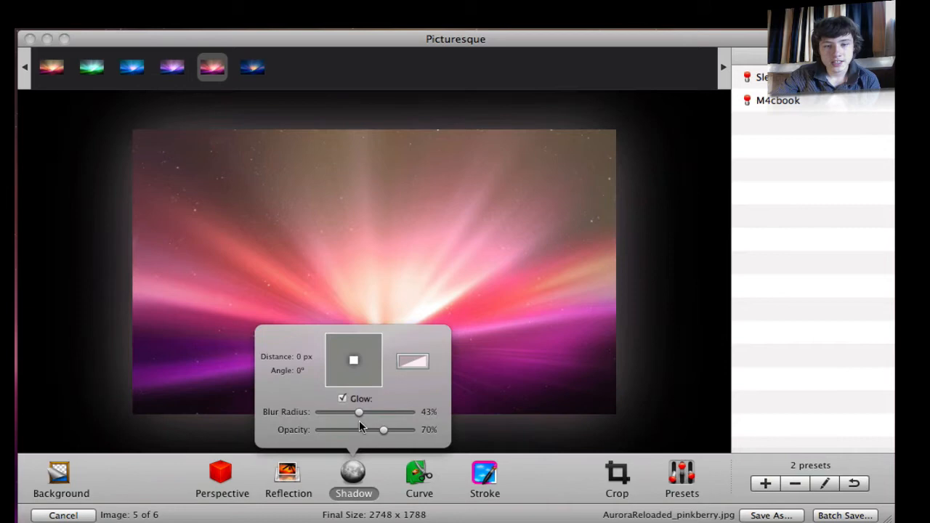
click(344, 398)
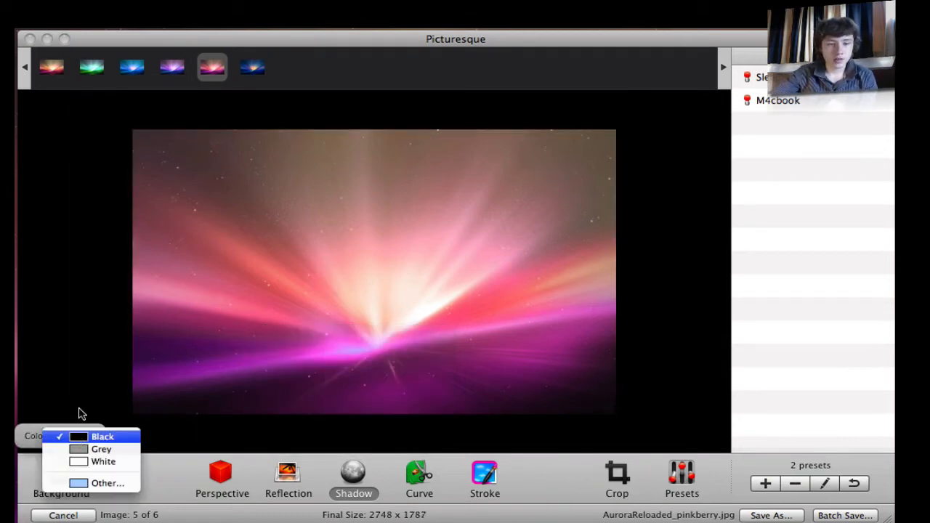
click(104, 462)
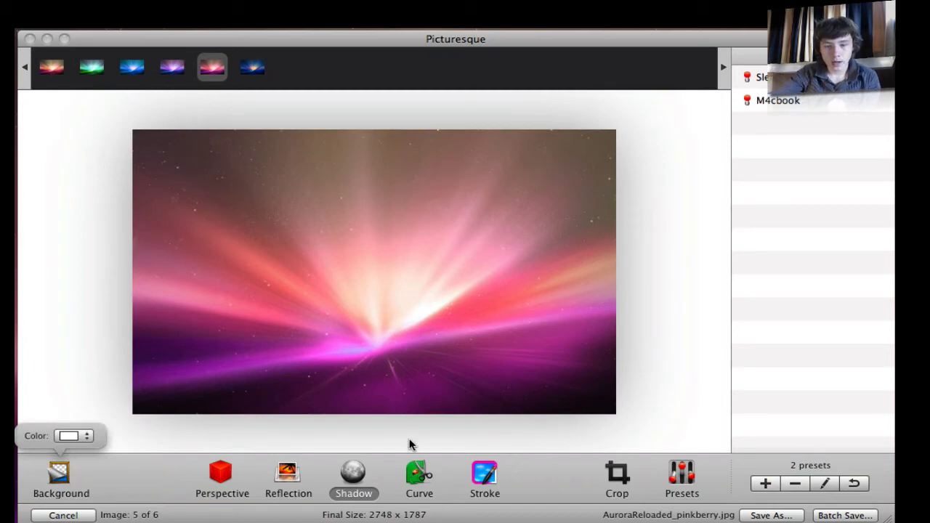
mouse_move(122, 263)
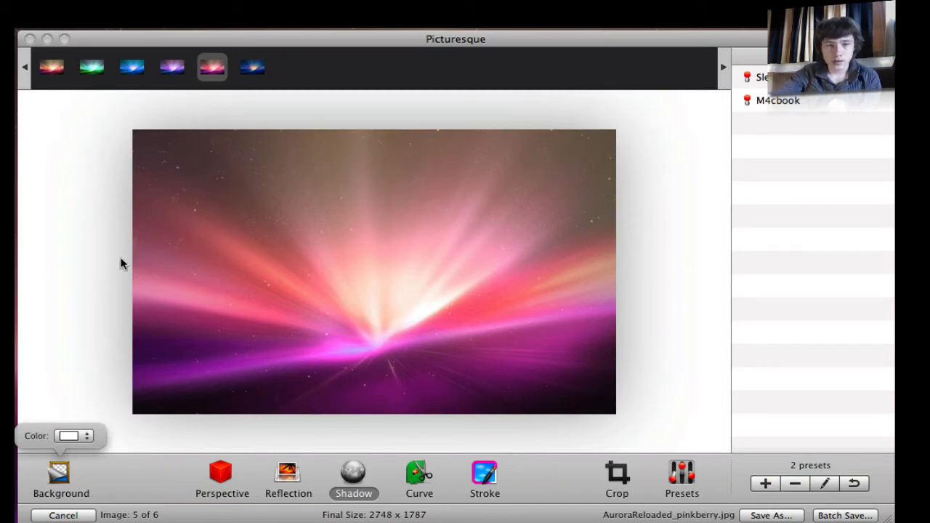
click(355, 480)
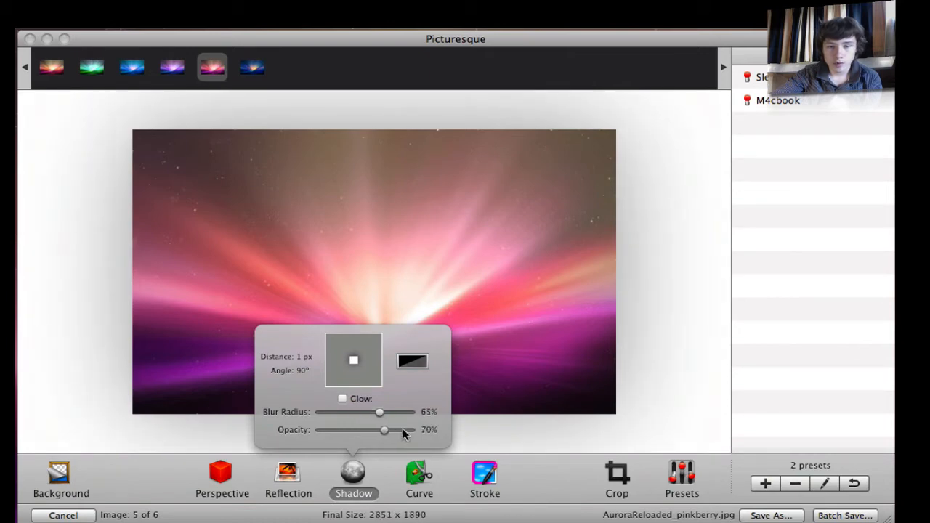
drag(383, 430, 415, 431)
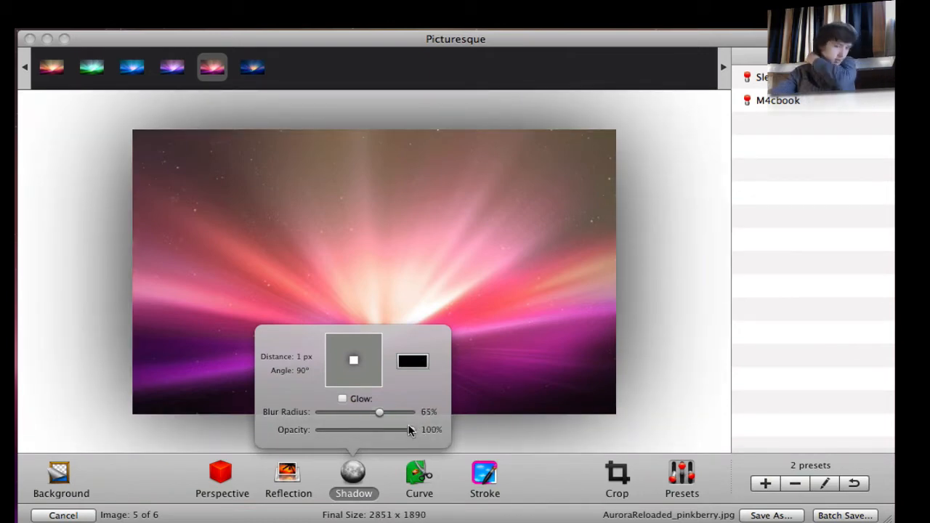
drag(410, 431, 384, 430)
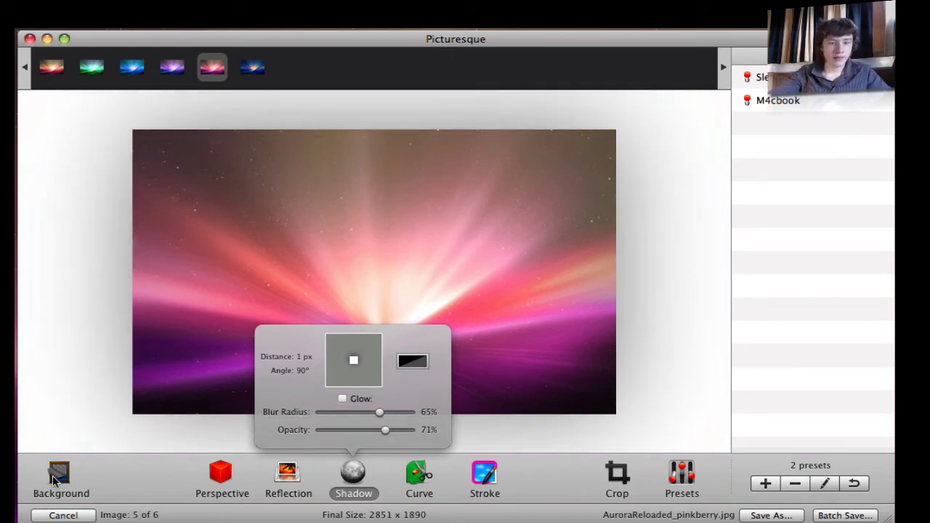
click(61, 480)
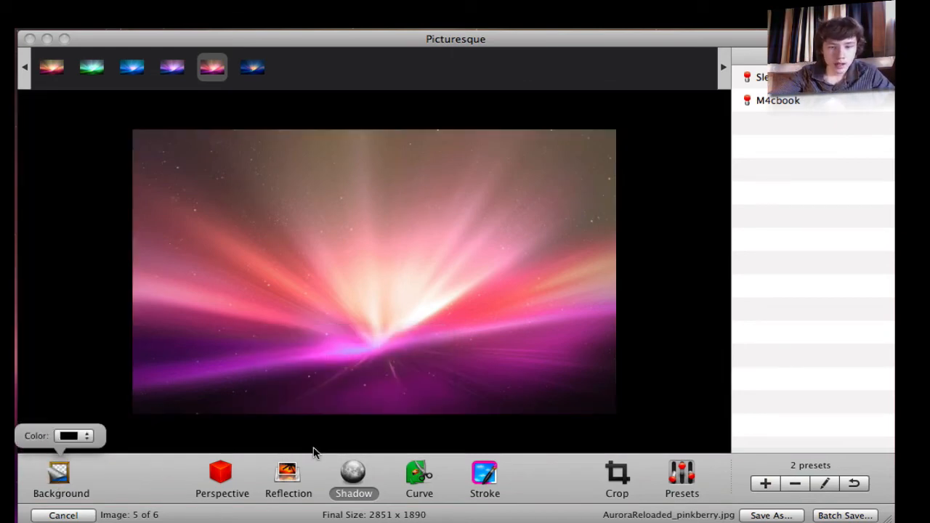
- Enable Glow and pick red in the Colors panel for the glow around the wallpaper
click(353, 477)
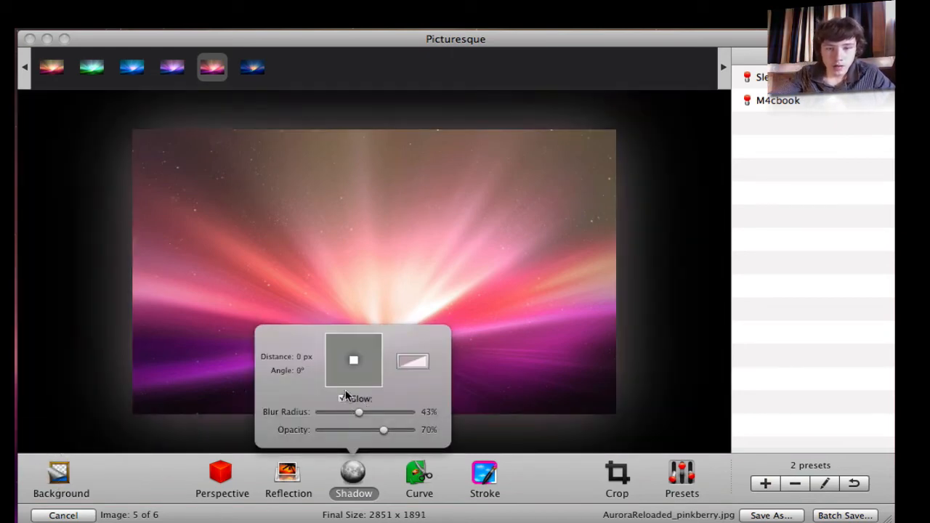
click(413, 361)
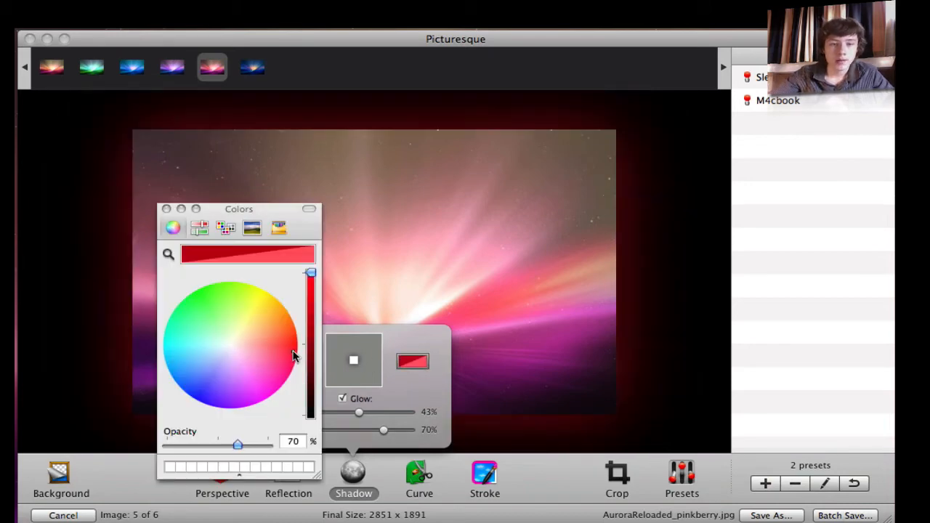
click(165, 210)
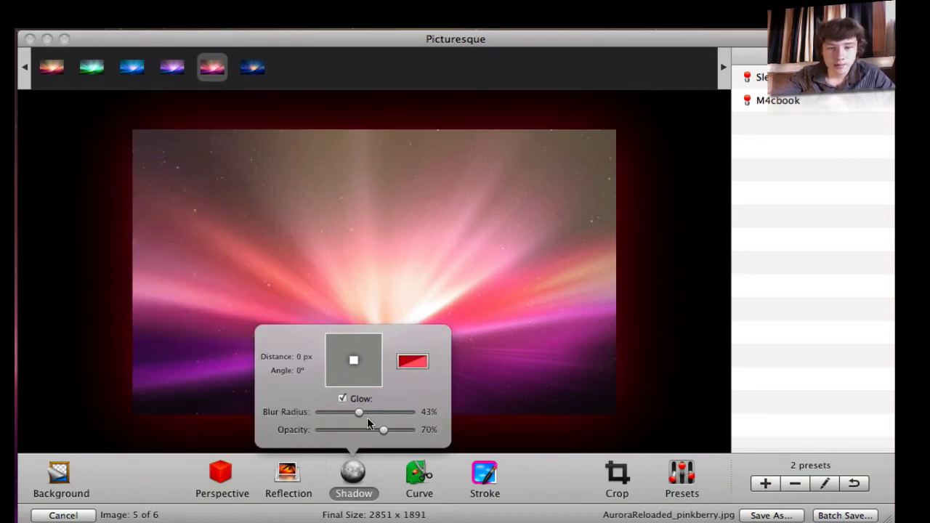
drag(358, 413, 362, 413)
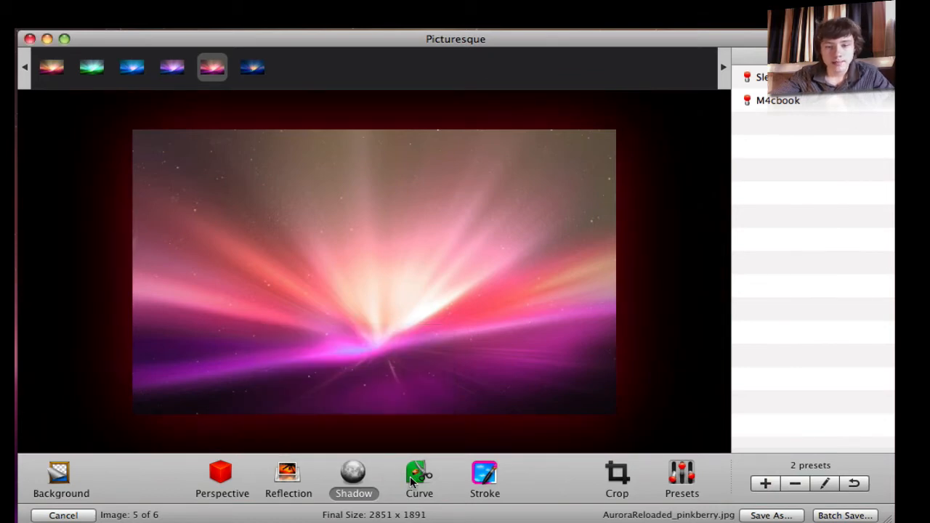
- Enable Curve with the top-right and bottom-left corners selected for rounding
click(419, 476)
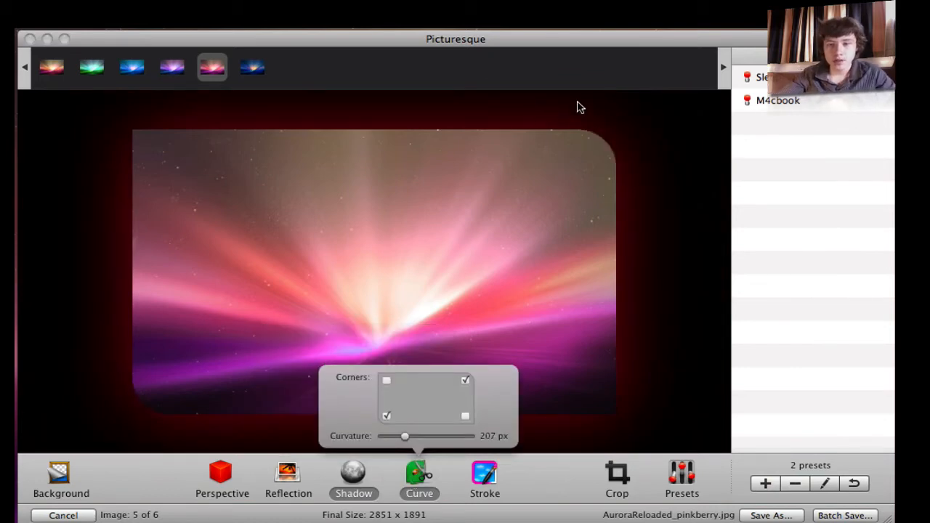
click(386, 381)
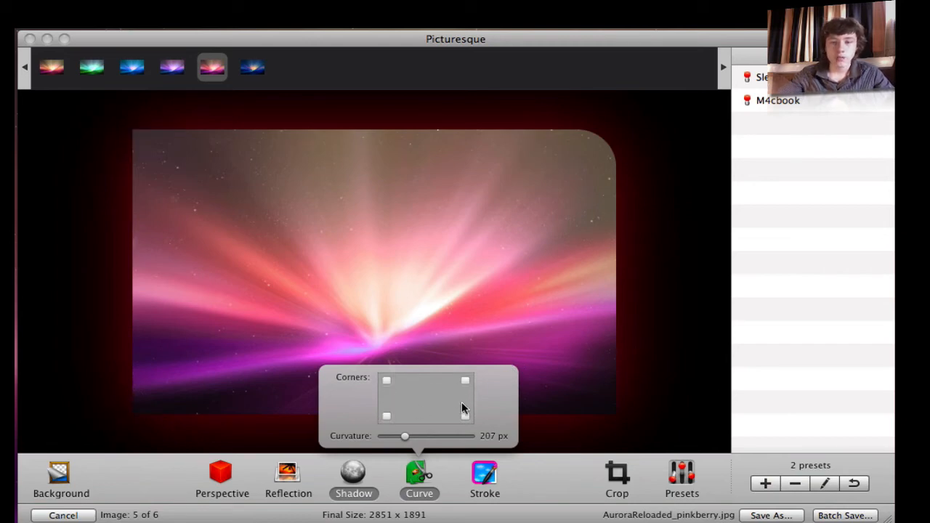
click(465, 380)
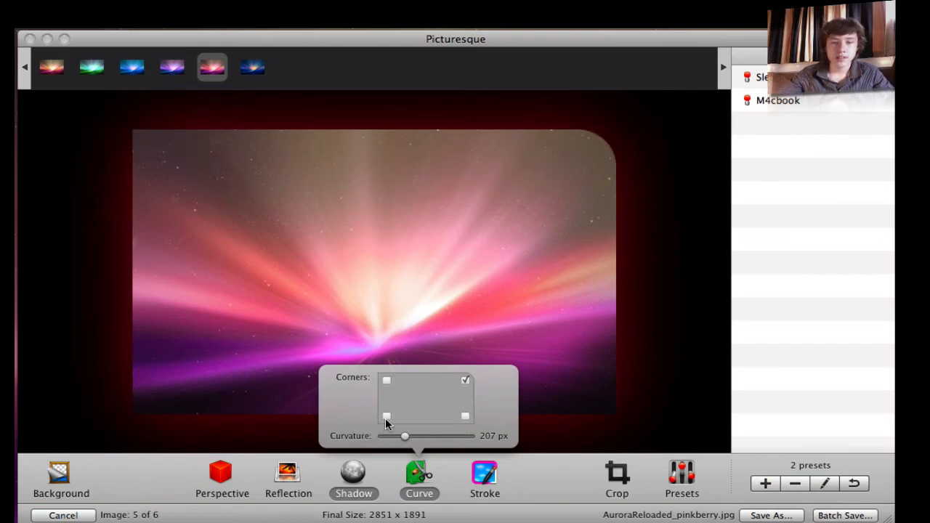
click(386, 415)
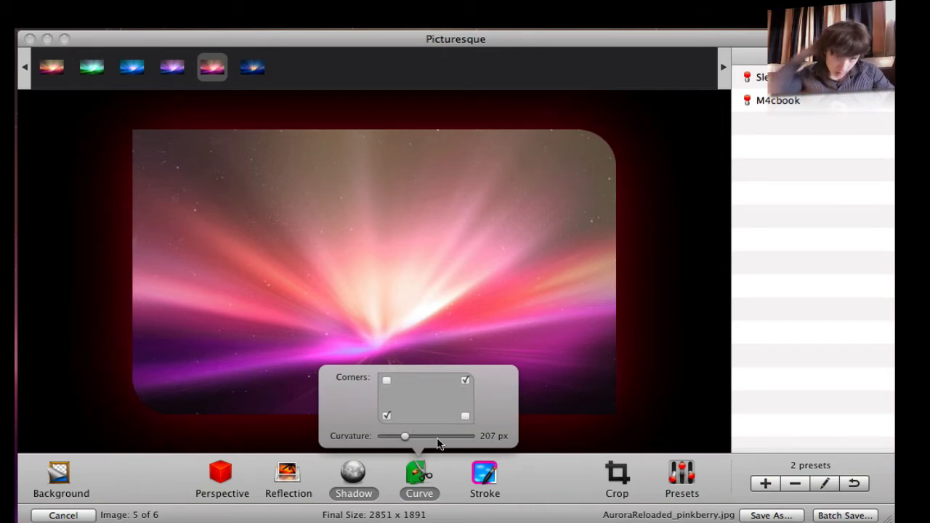
- Adjust the corner curvature through 325 and 396 px, settling at about 215 px
drag(404, 436, 424, 436)
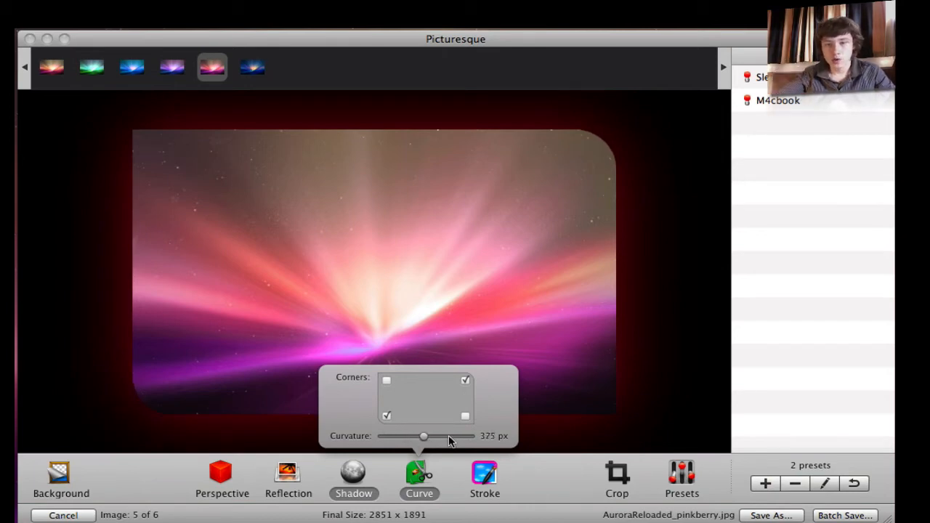
drag(424, 436, 428, 437)
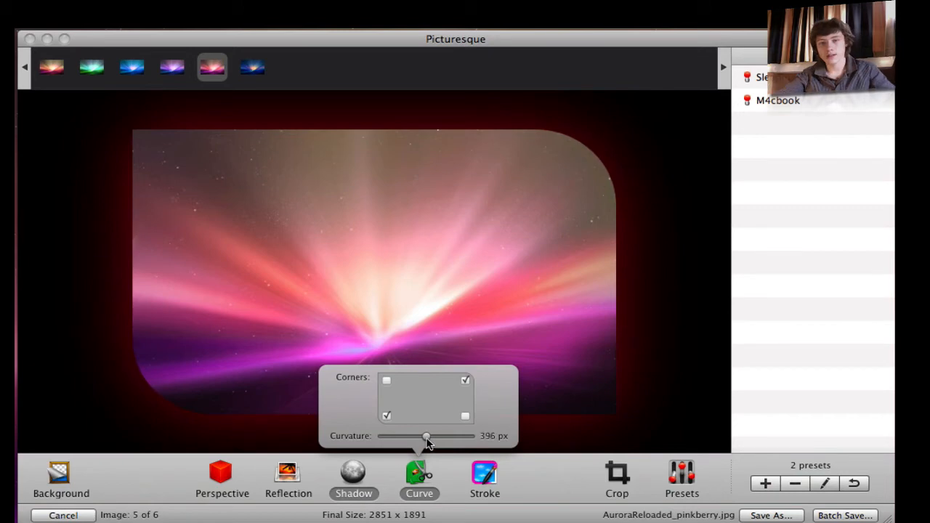
drag(428, 436, 466, 436)
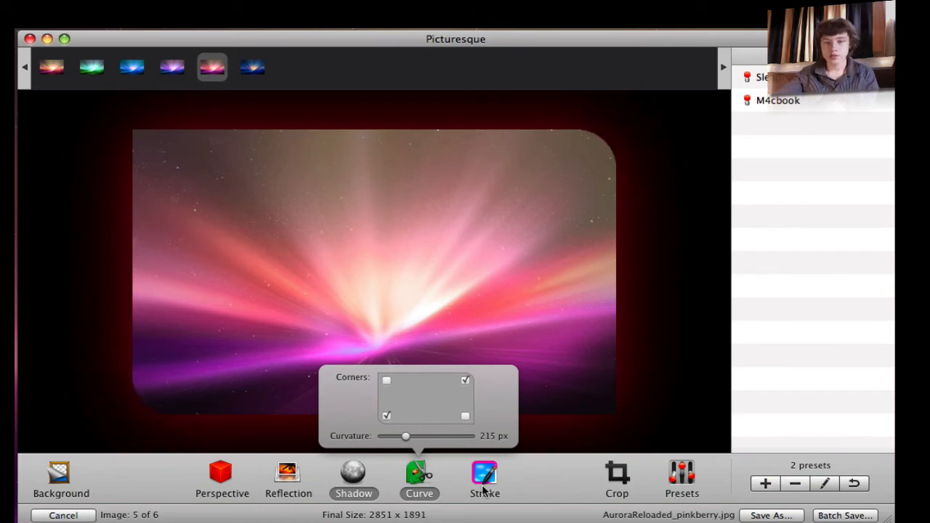
- Enable Stroke centred on the edge and change its colour to yellow
click(485, 478)
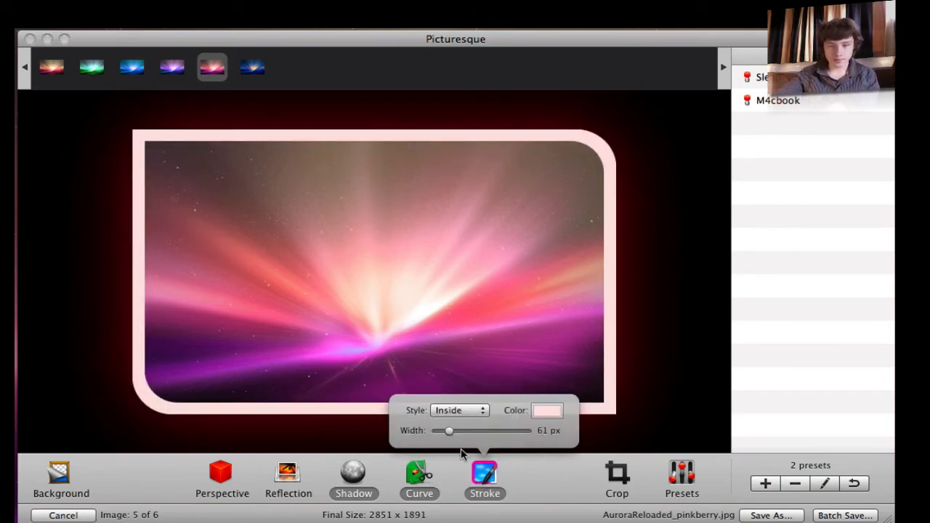
mouse_move(430, 442)
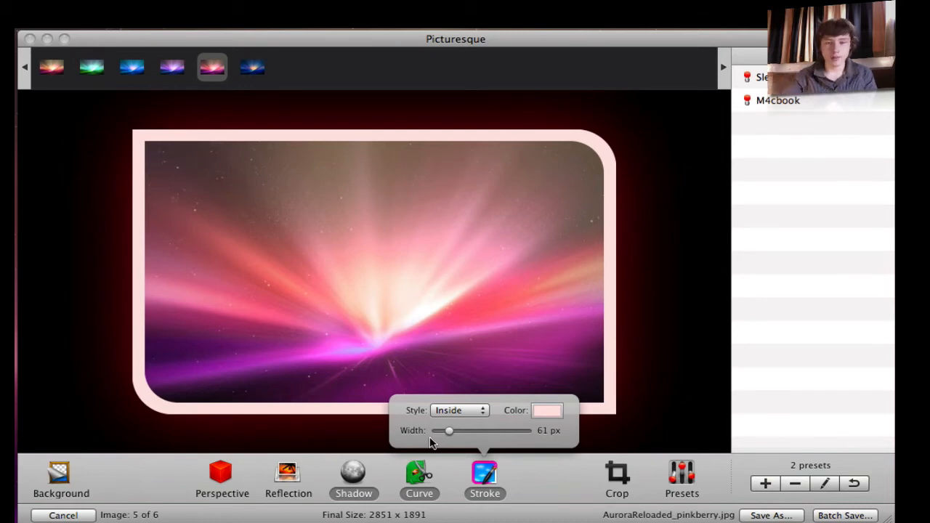
click(458, 410)
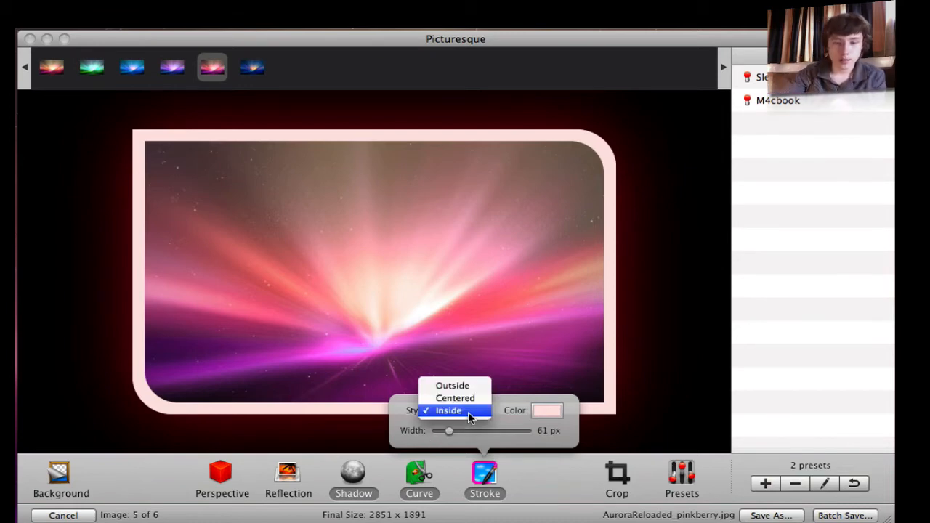
click(455, 398)
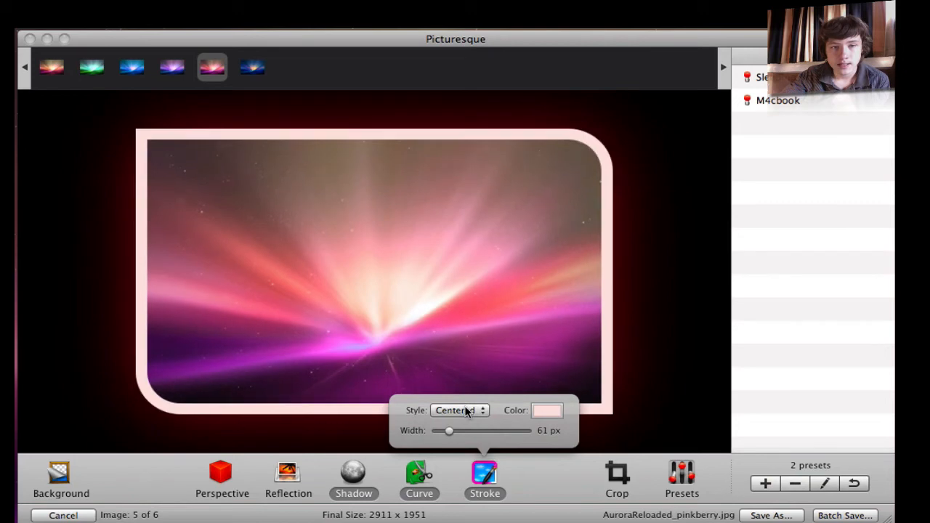
click(546, 410)
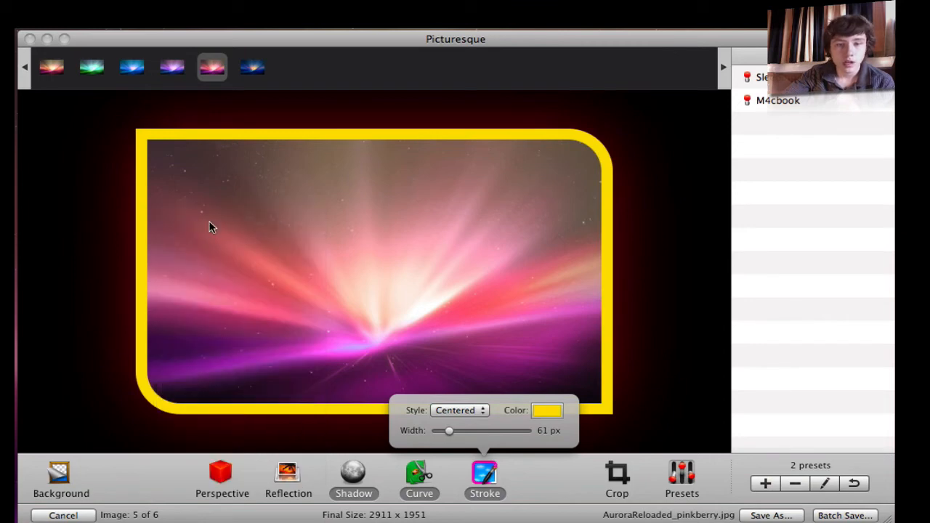
- Set the stroke width to about 33 px and recolour it cream in the Colors window
drag(448, 430, 493, 430)
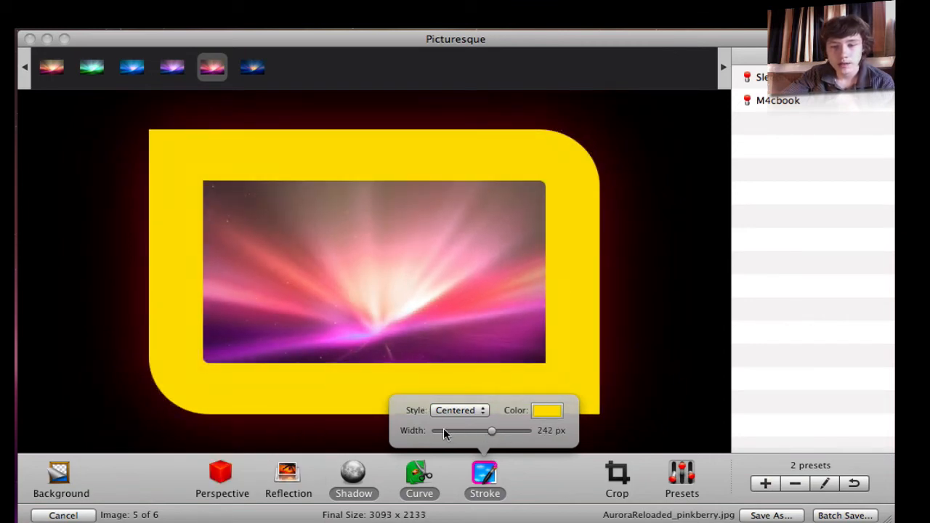
drag(491, 430, 445, 431)
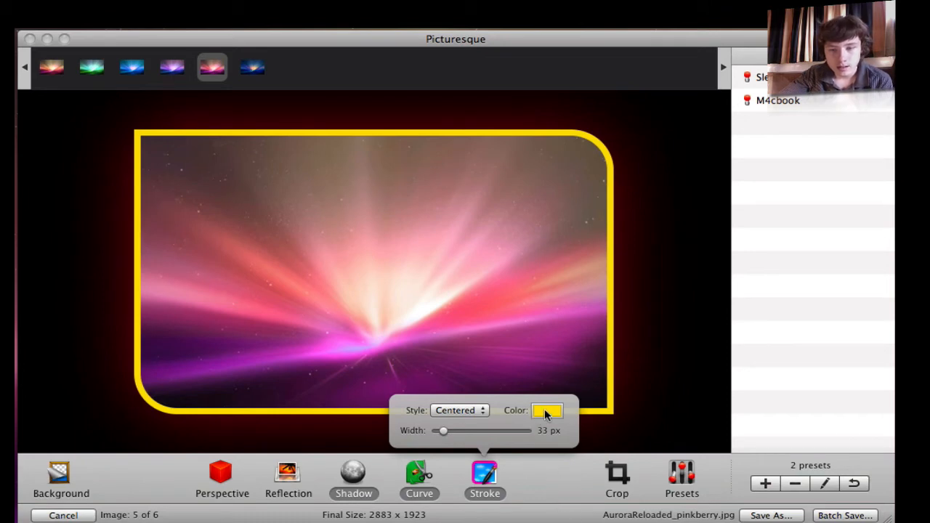
click(547, 410)
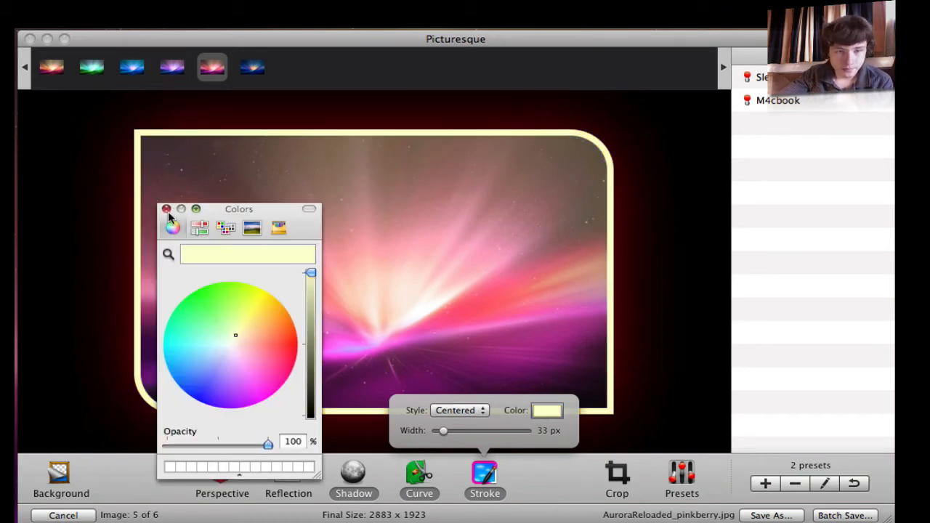
click(166, 209)
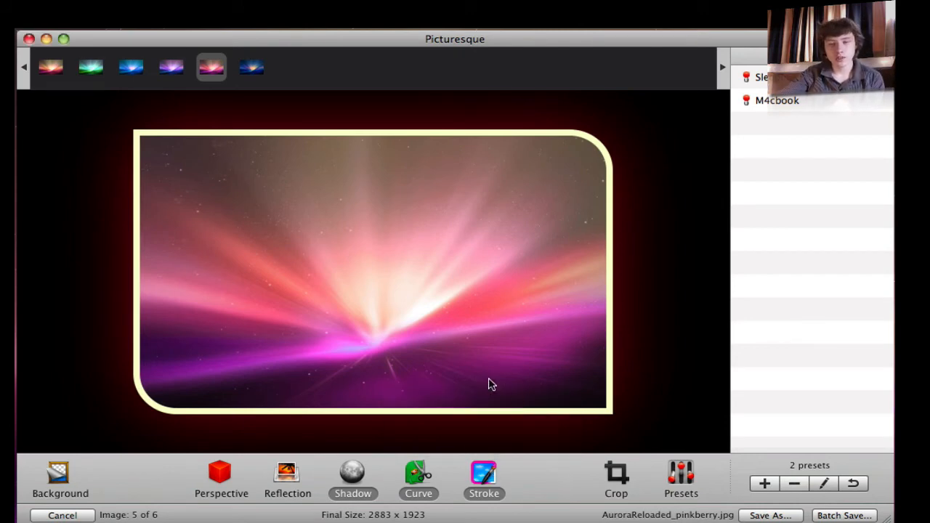
- Tilt the framed image in perspective and add a reflection with the offset reduced to about 9 px
click(220, 477)
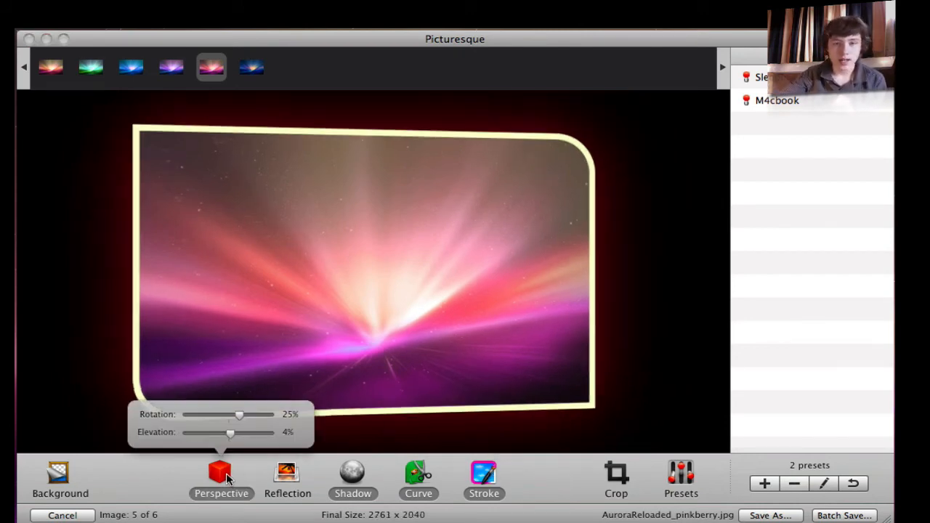
click(287, 479)
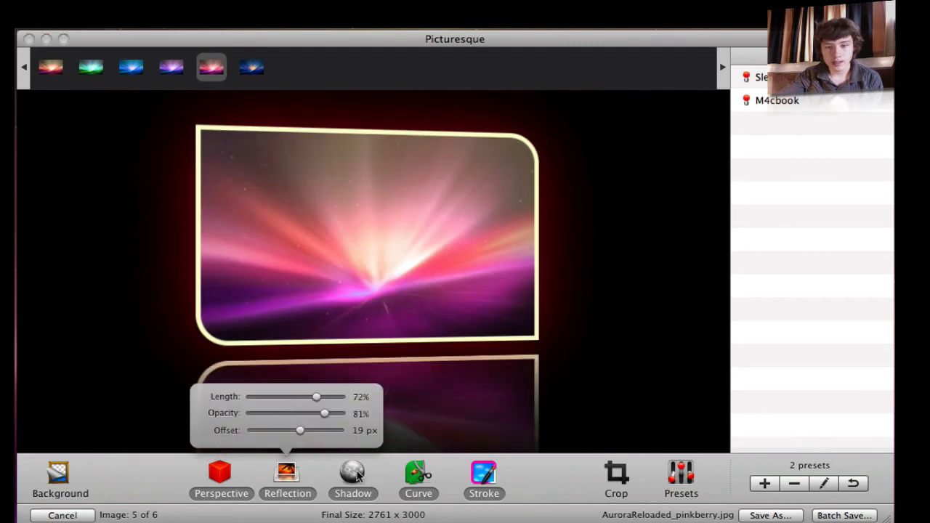
drag(300, 430, 291, 431)
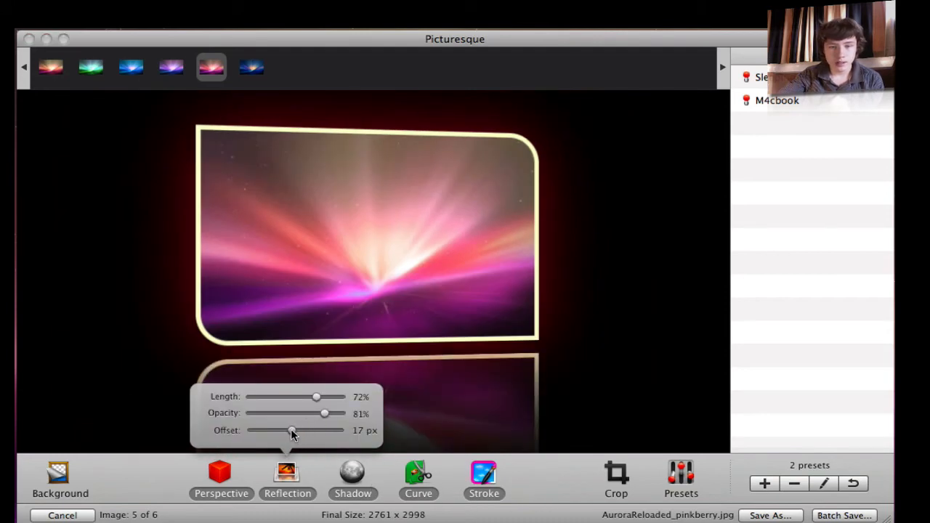
drag(291, 430, 275, 430)
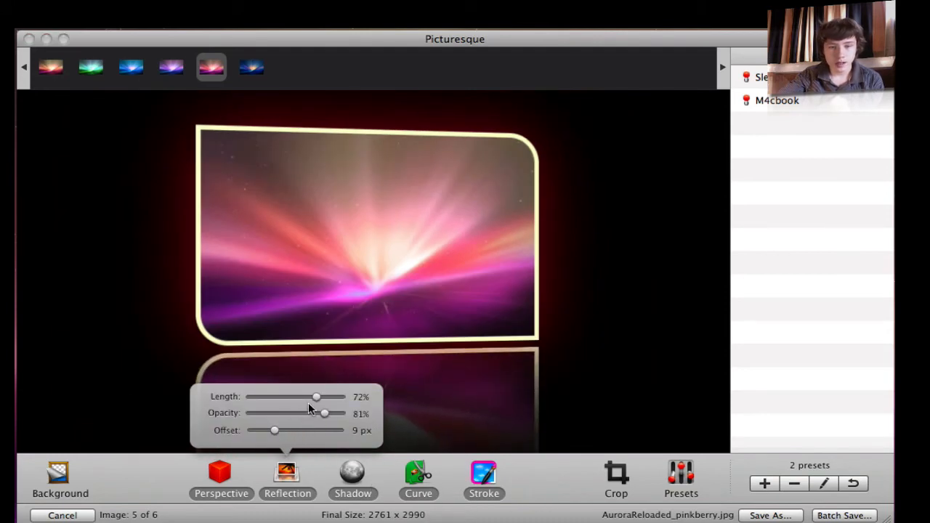
drag(317, 396, 282, 397)
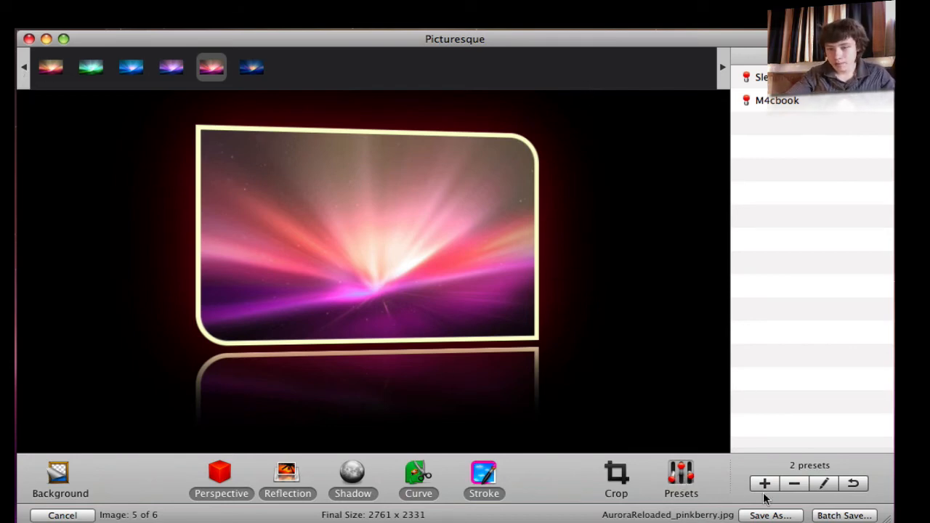
- Add a new preset from the current settings and name it 'Random'
click(764, 483)
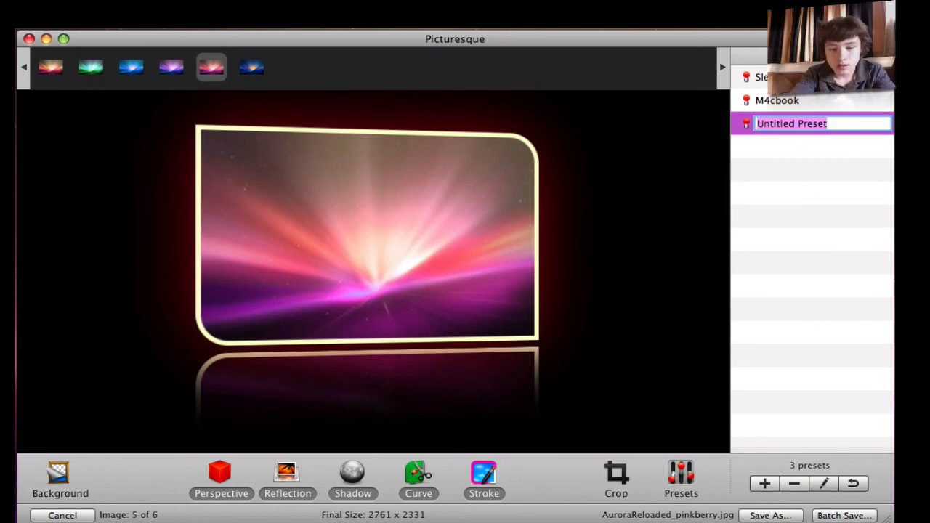
text(Random)
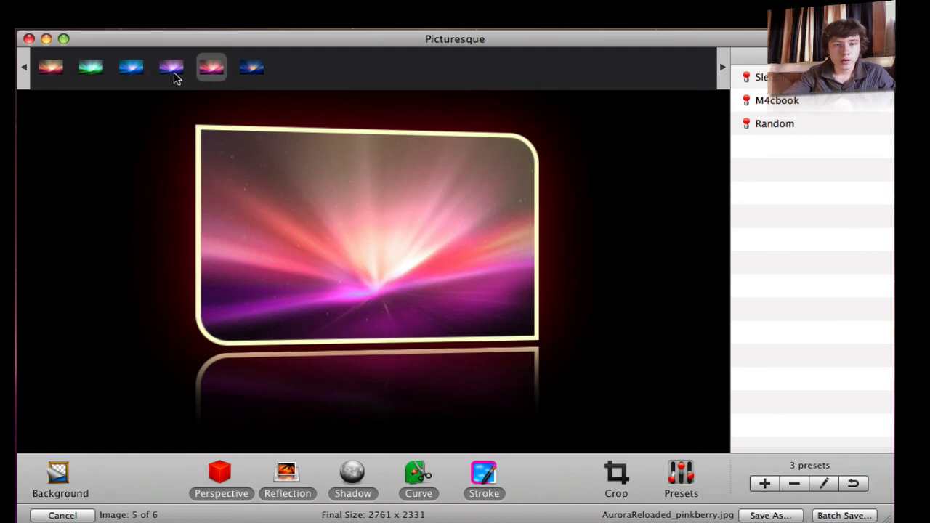
- Switch off Stroke on the purple image, then apply the Random preset to the blue ocean image
click(172, 67)
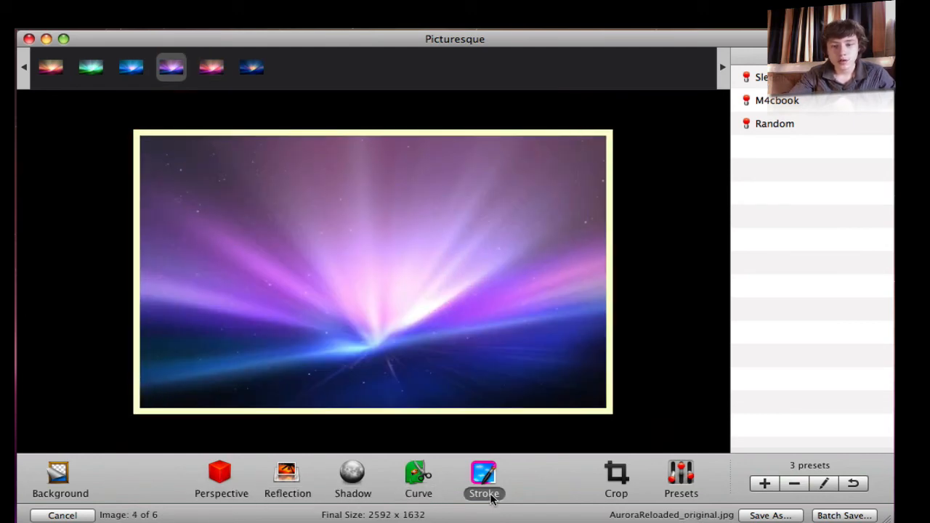
click(484, 480)
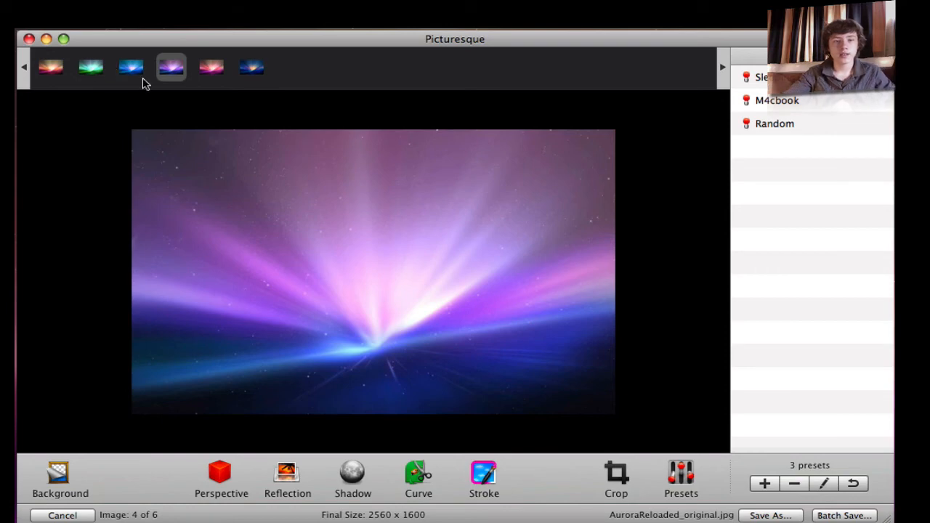
click(131, 67)
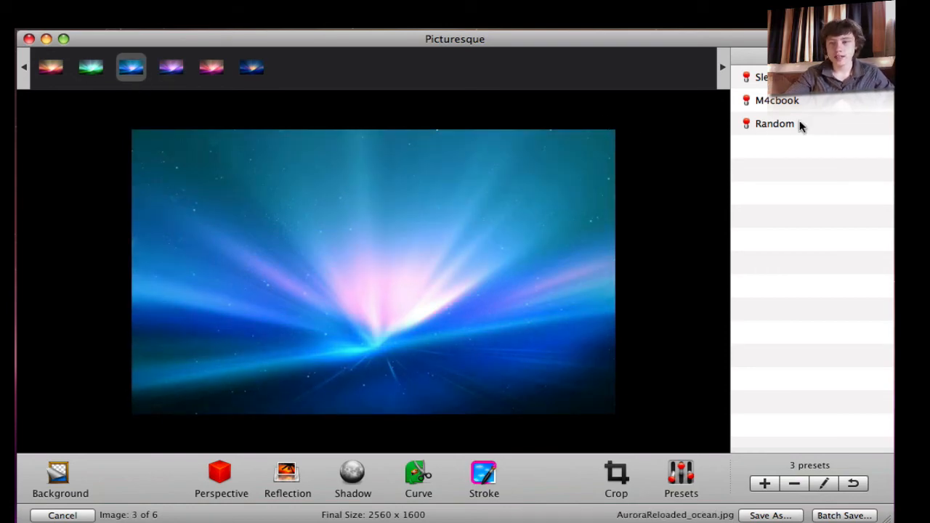
click(774, 123)
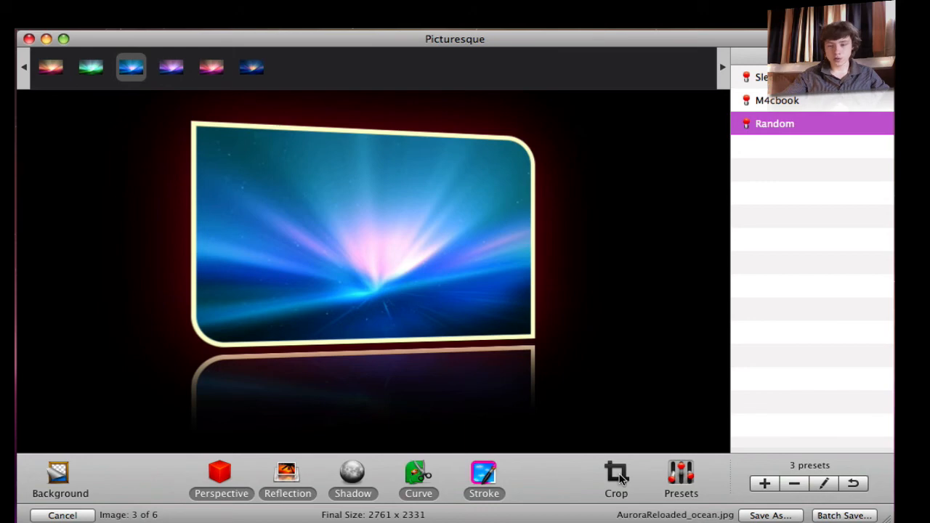
click(616, 478)
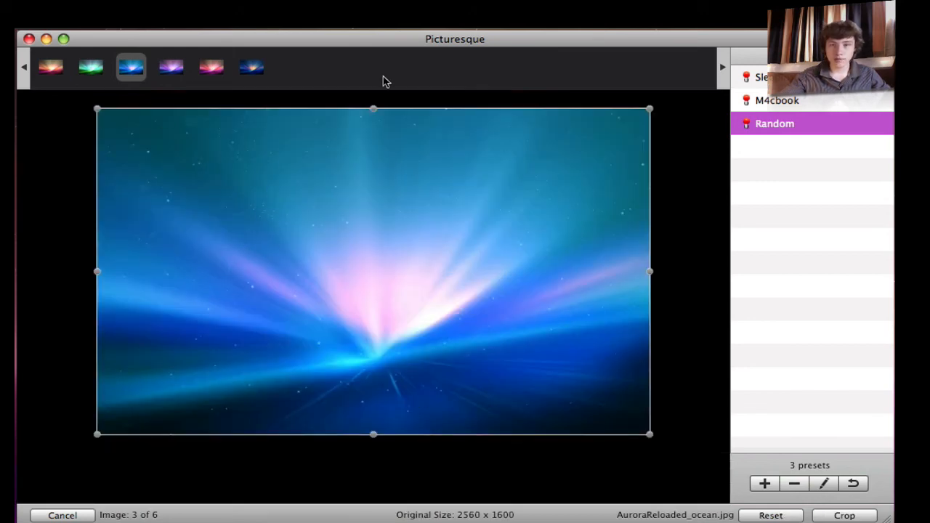
mouse_move(805, 331)
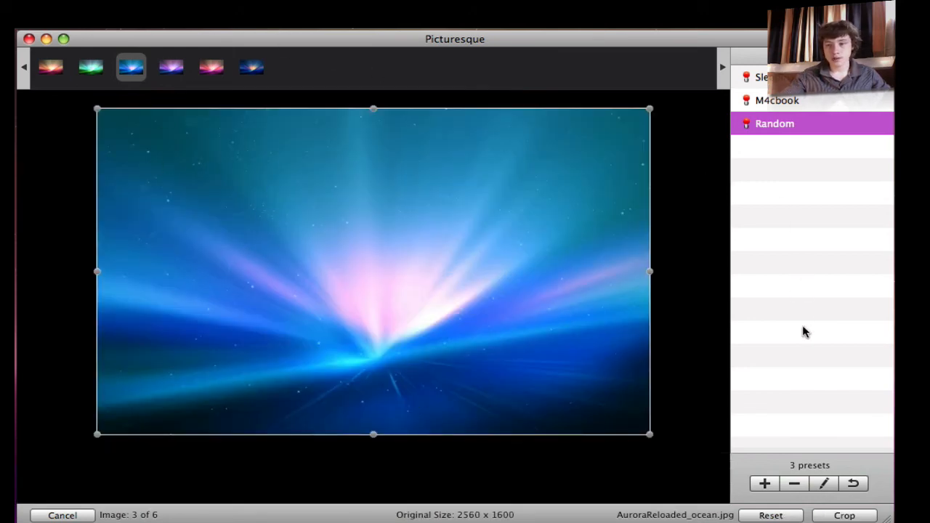
mouse_move(749, 451)
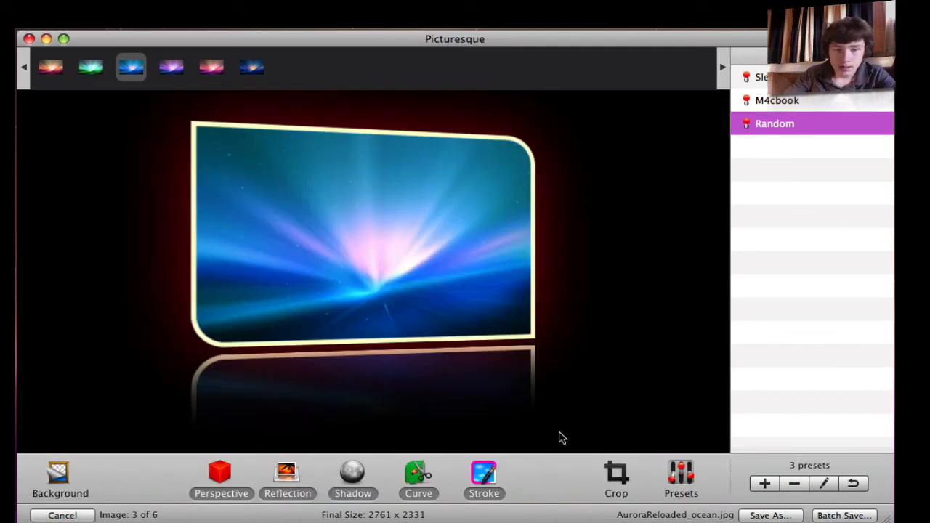
mouse_move(452, 429)
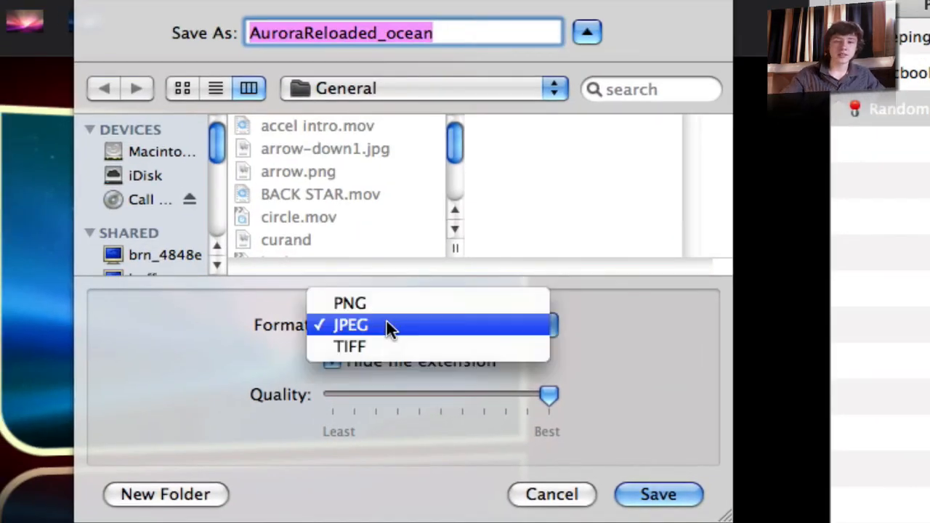
mouse_move(389, 304)
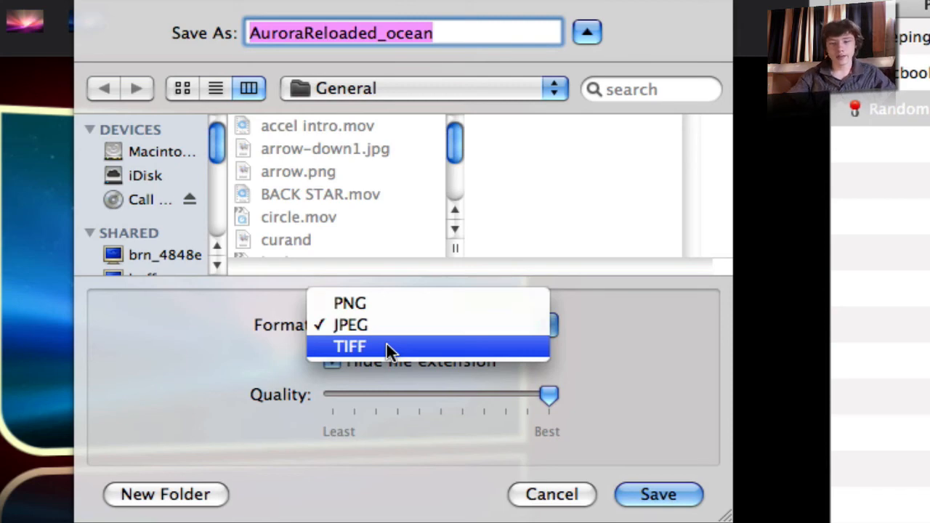
- Try TIFF, settle on JPEG as the export format, and collapse the save dialog to compact form
click(350, 346)
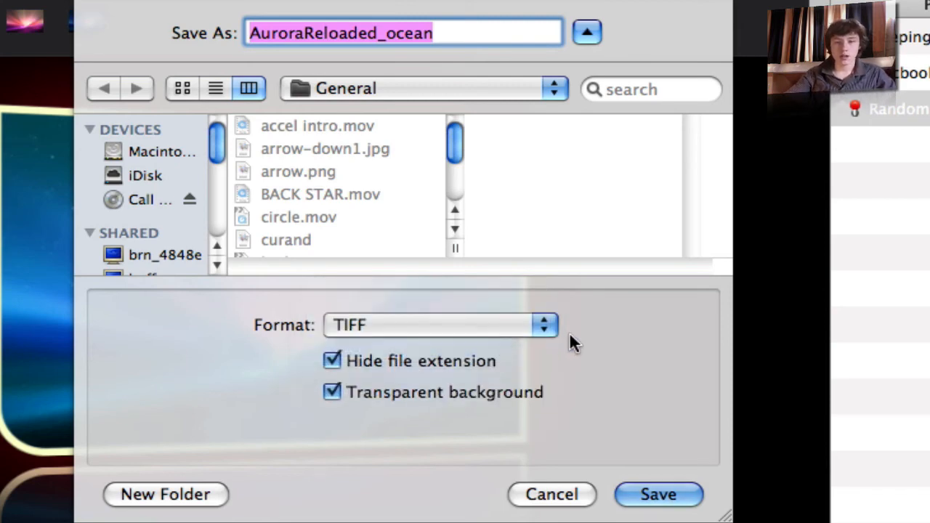
click(442, 326)
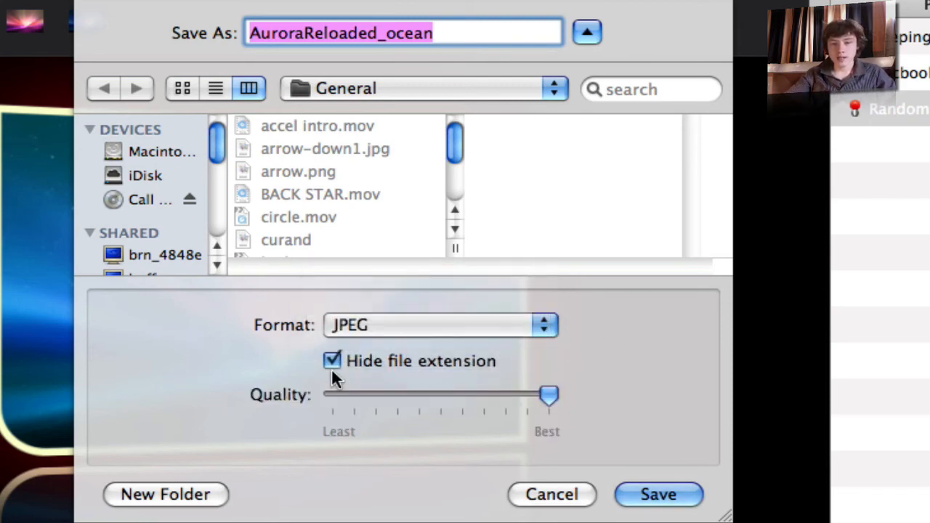
mouse_move(538, 497)
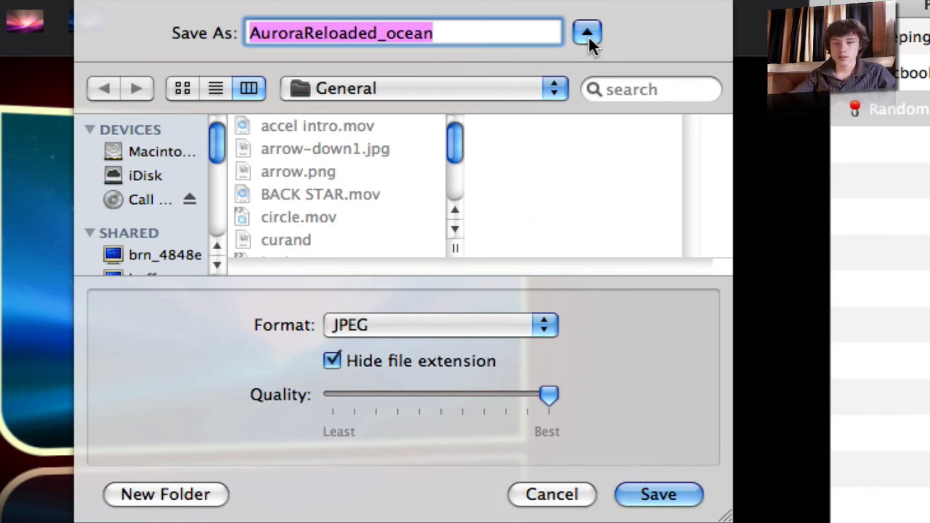
click(587, 32)
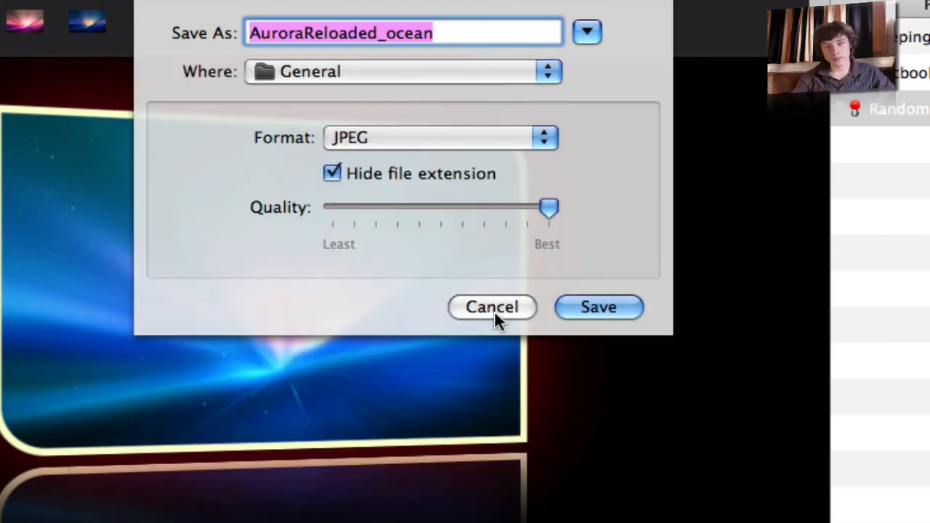